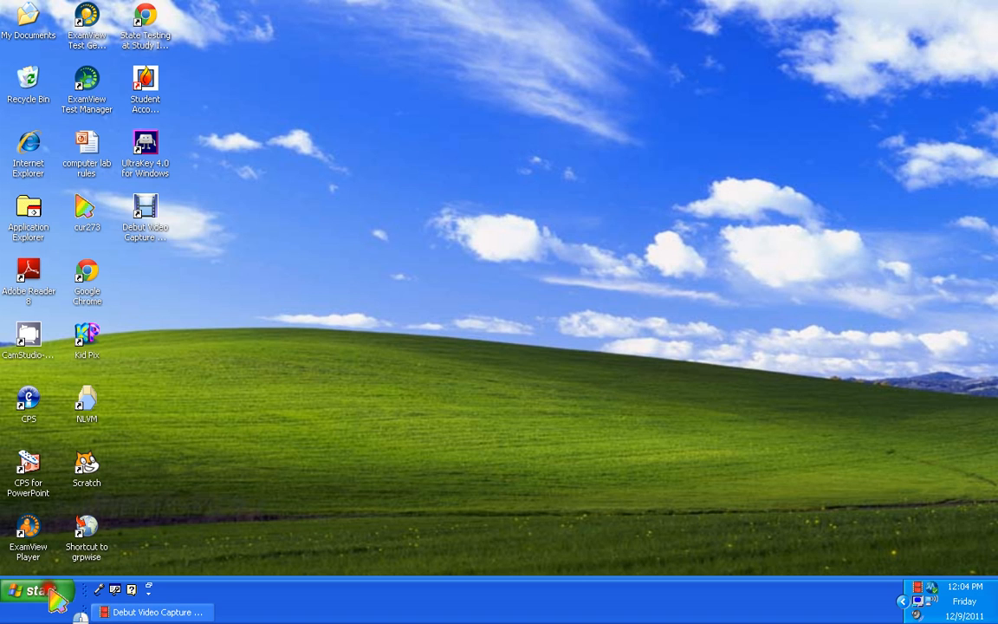
{"action": "mouse_move", "coordinate": [182, 493]}
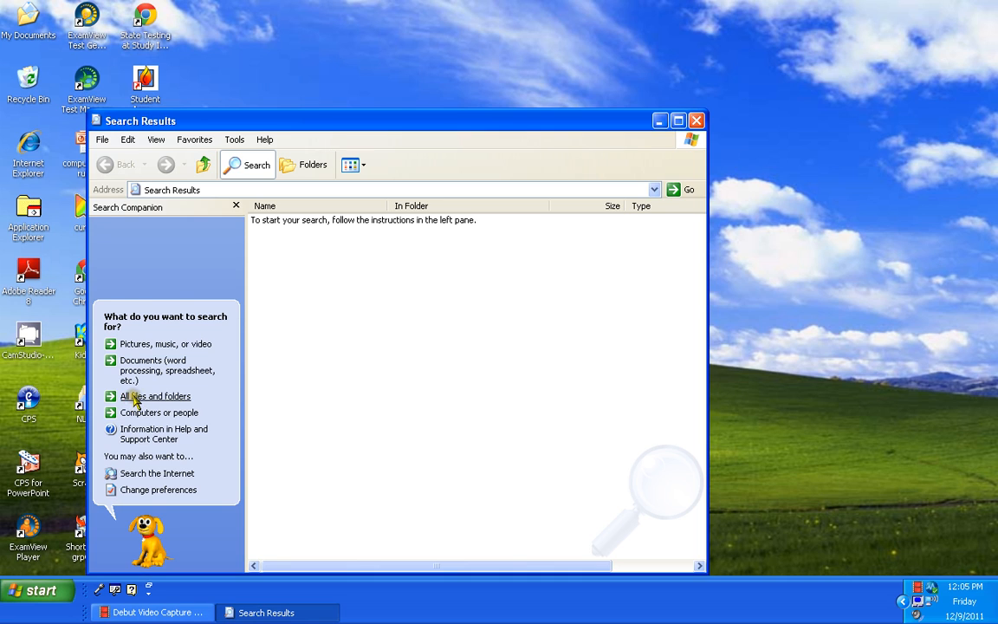
- Search all files and folders on the local hard drive for 'scratch'
{"action": "left_click", "coordinate": [156, 395]}
{"action": "type", "text": "scratch"}
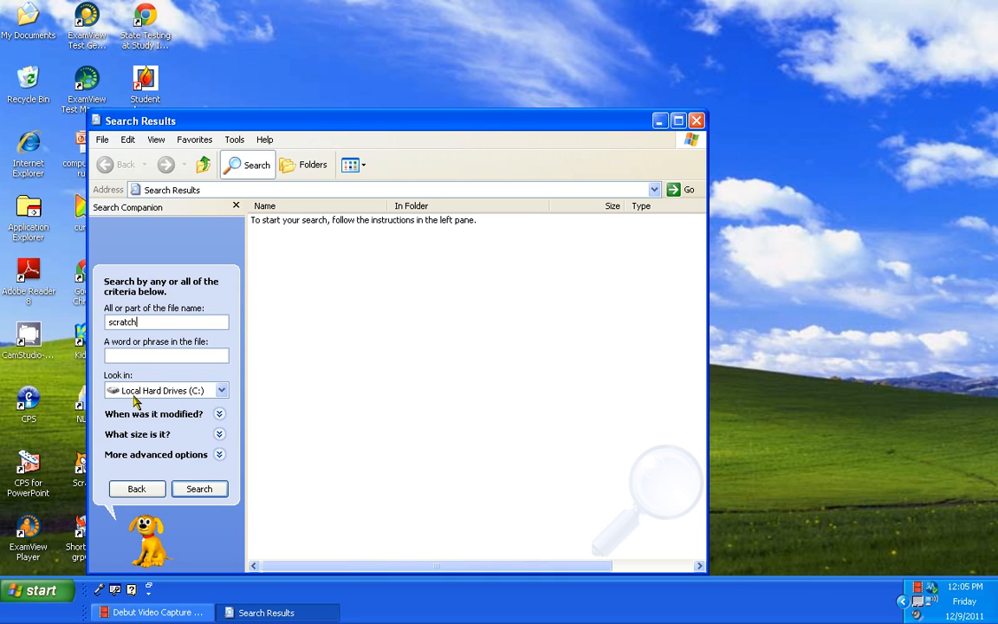
{"action": "left_click", "coordinate": [199, 488]}
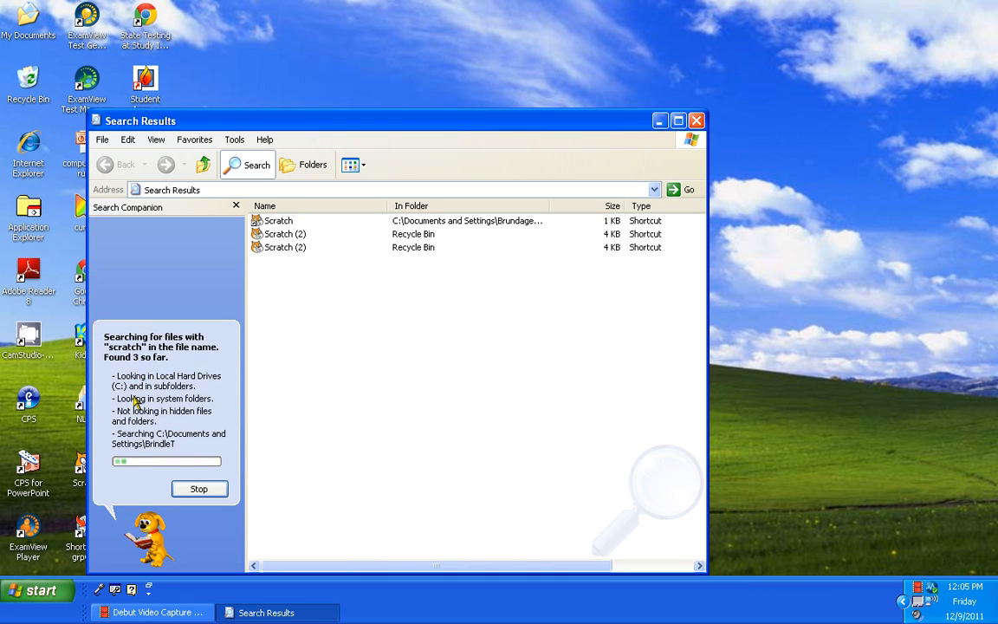
{"action": "left_click", "coordinate": [197, 488]}
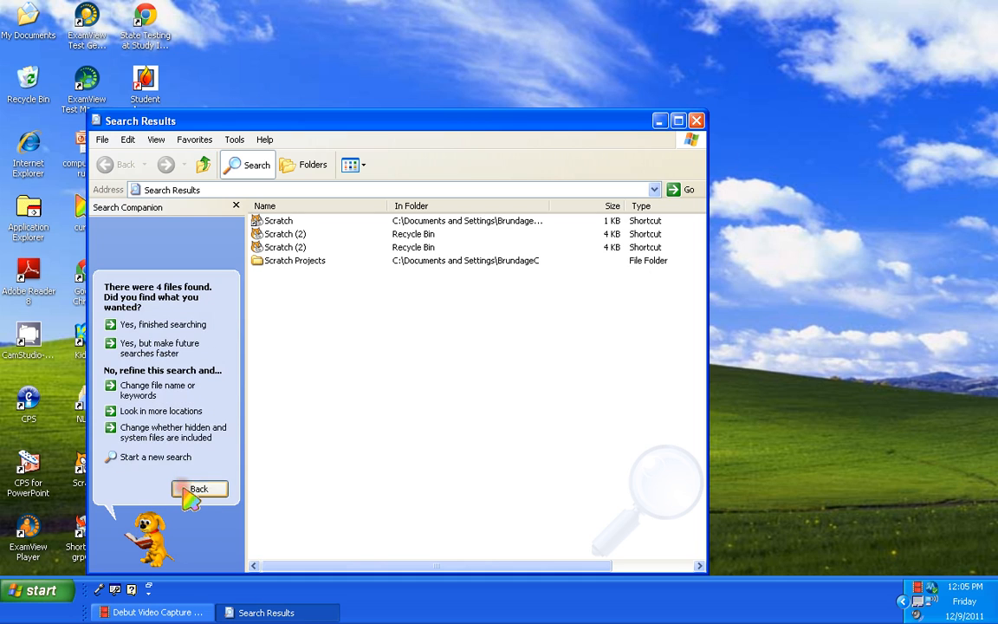
{"action": "mouse_move", "coordinate": [264, 234]}
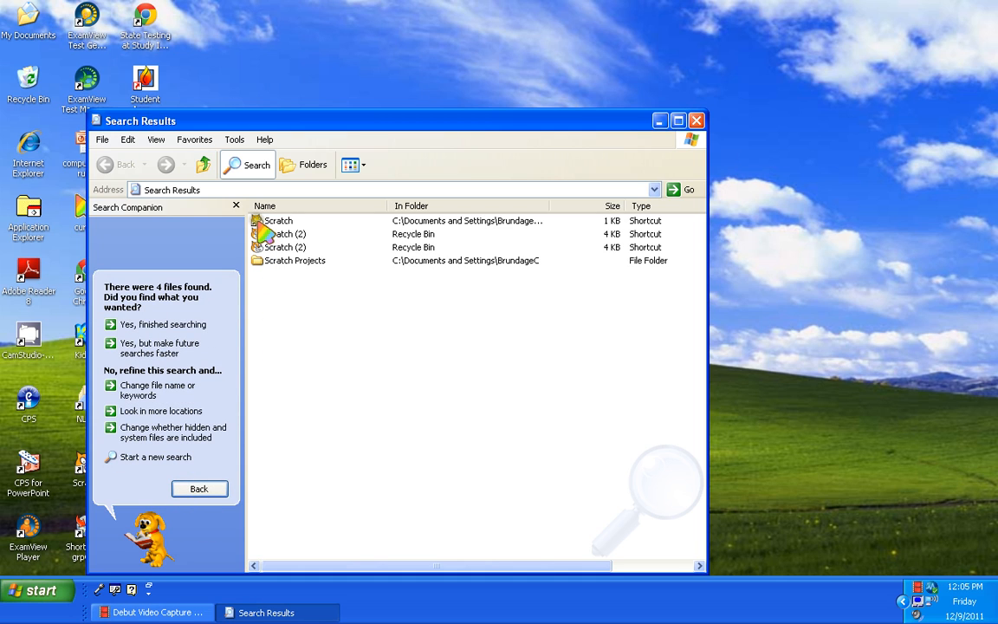
- Launch Scratch from the Scratch shortcut in the search results
{"action": "left_click", "coordinate": [277, 220]}
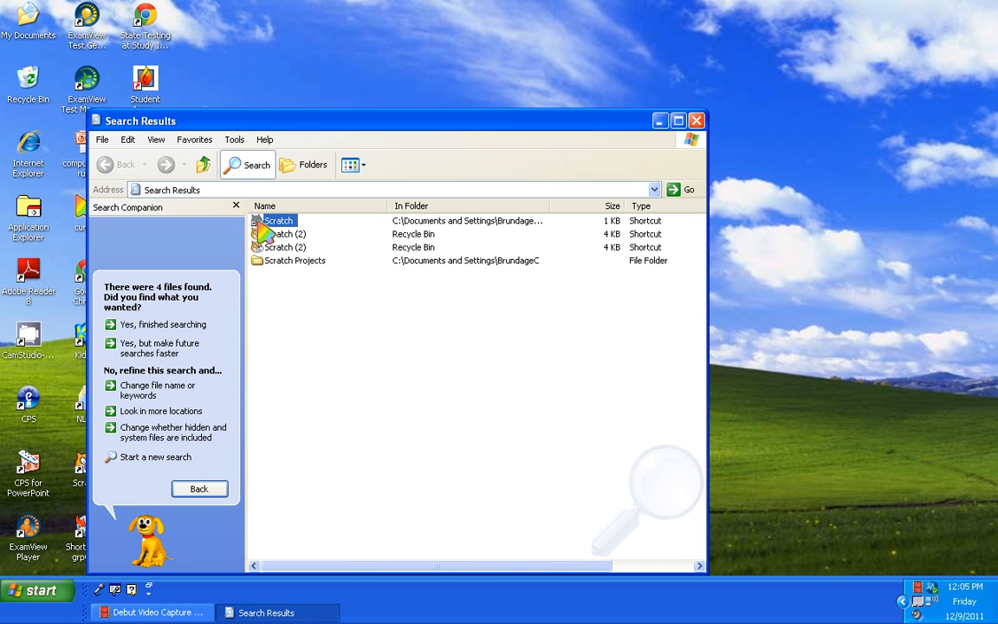
{"action": "double_click", "coordinate": [278, 220]}
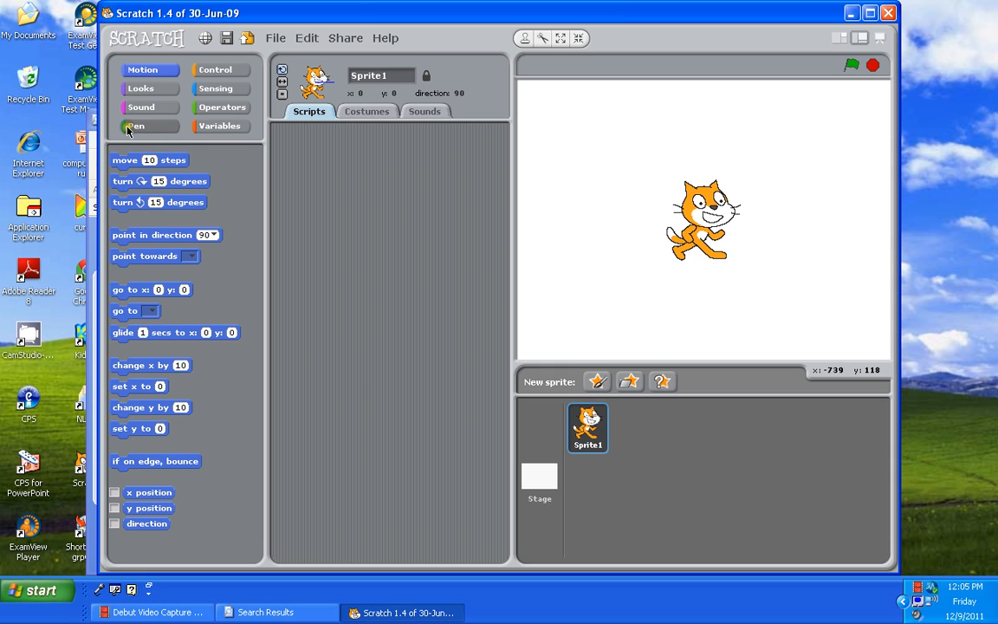
- Show the Pen blocks and delete the default cat sprite, leaving an empty stage
{"action": "left_click", "coordinate": [135, 125]}
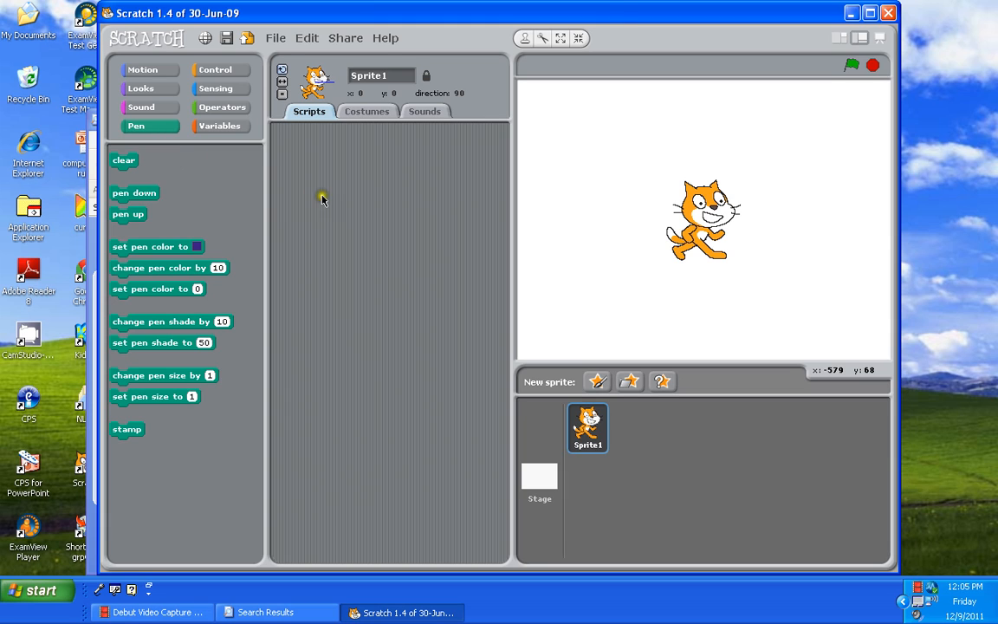
{"action": "mouse_move", "coordinate": [641, 280]}
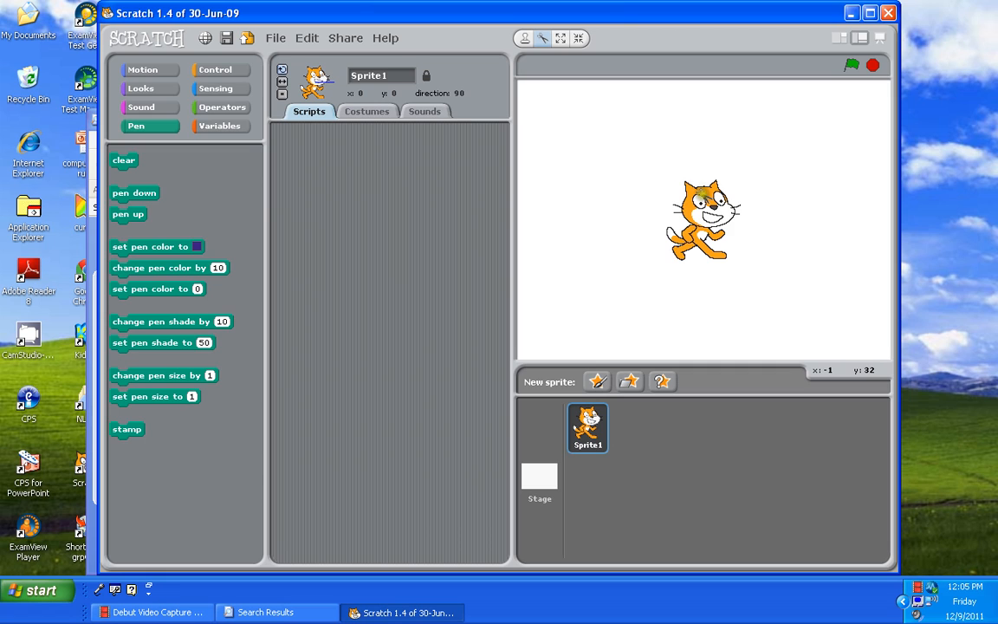
{"action": "left_click", "coordinate": [538, 481]}
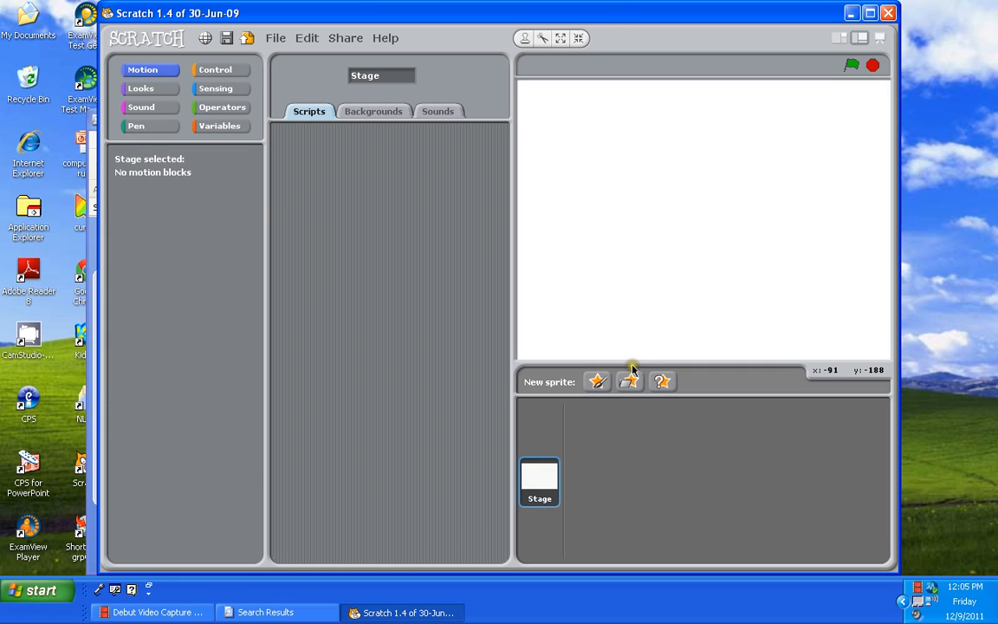
{"action": "mouse_move", "coordinate": [629, 381]}
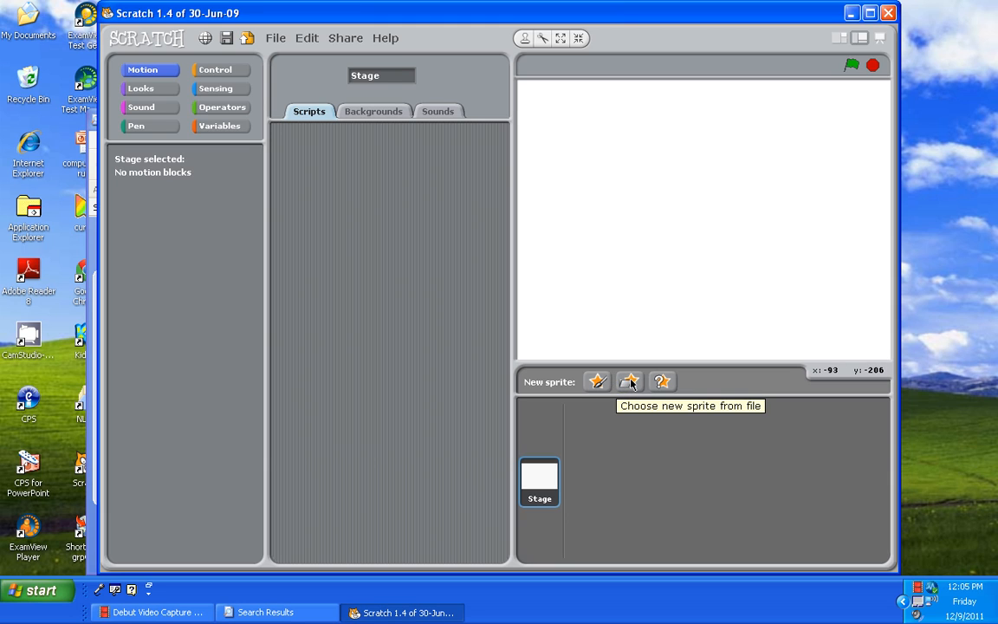
- Add the Drawing Pencil sprite from the Things library collection to the project
{"action": "left_click", "coordinate": [629, 381]}
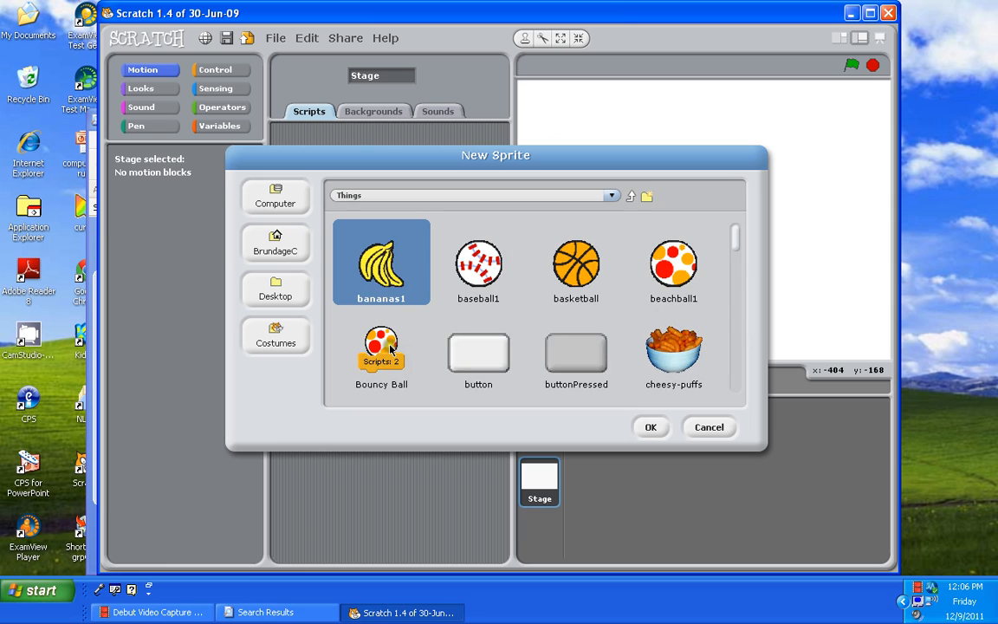
{"action": "left_click", "coordinate": [381, 348]}
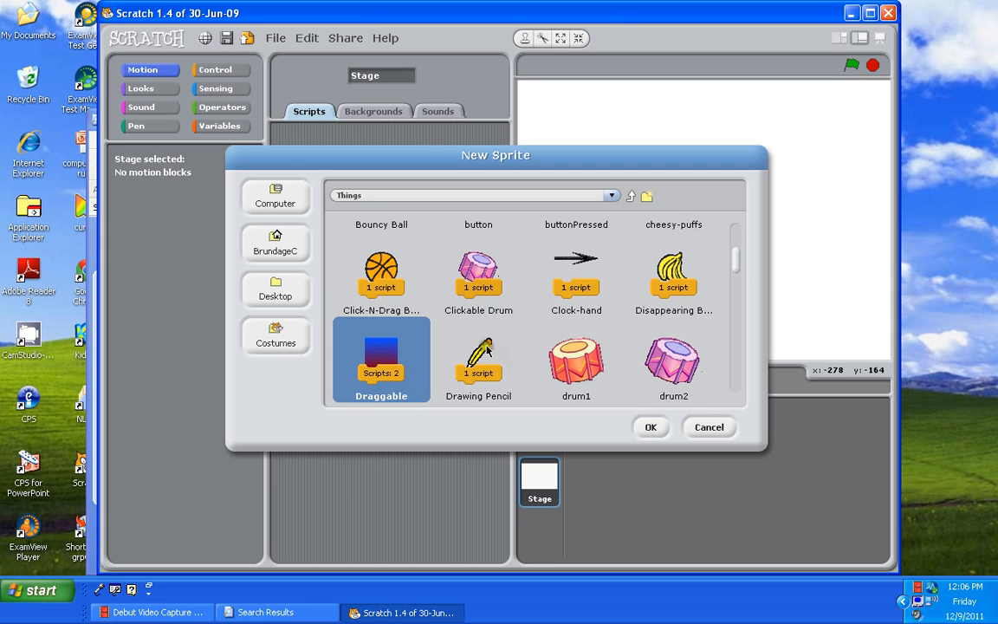
{"action": "left_click", "coordinate": [478, 358]}
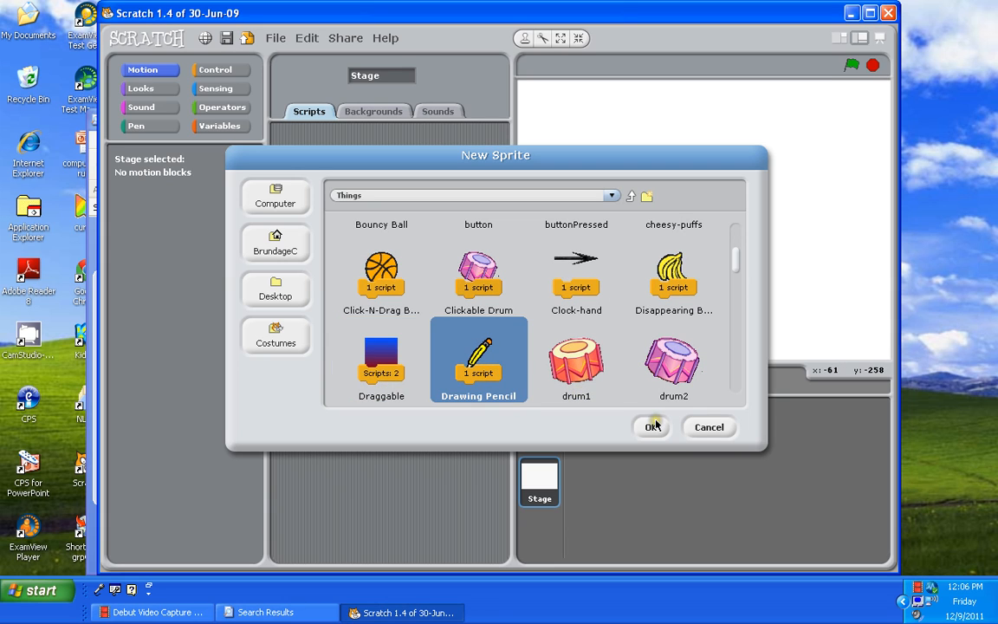
{"action": "left_click", "coordinate": [651, 427]}
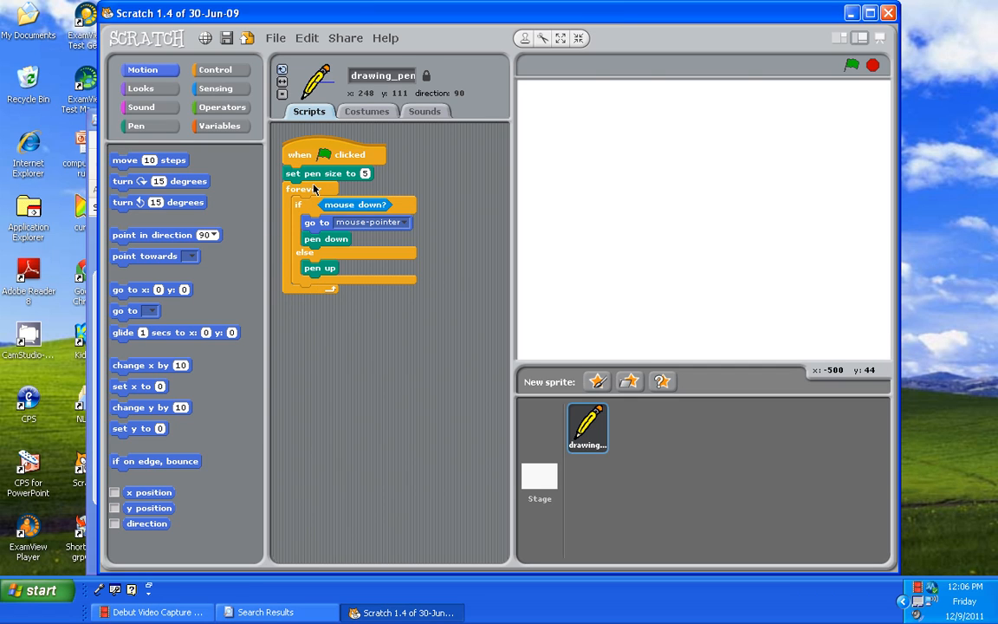
{"action": "mouse_move", "coordinate": [325, 215]}
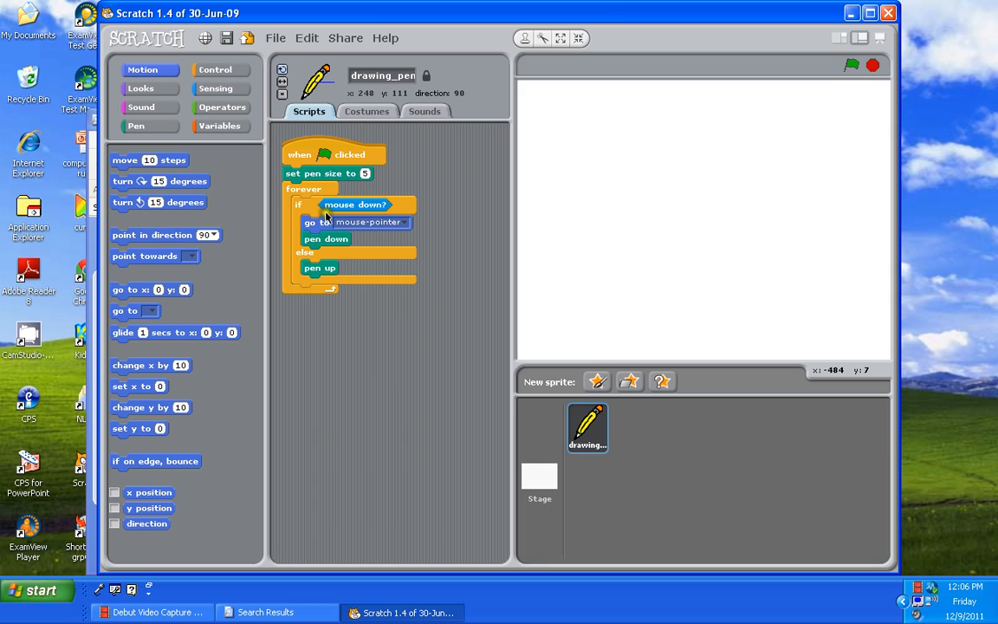
{"action": "mouse_move", "coordinate": [326, 223]}
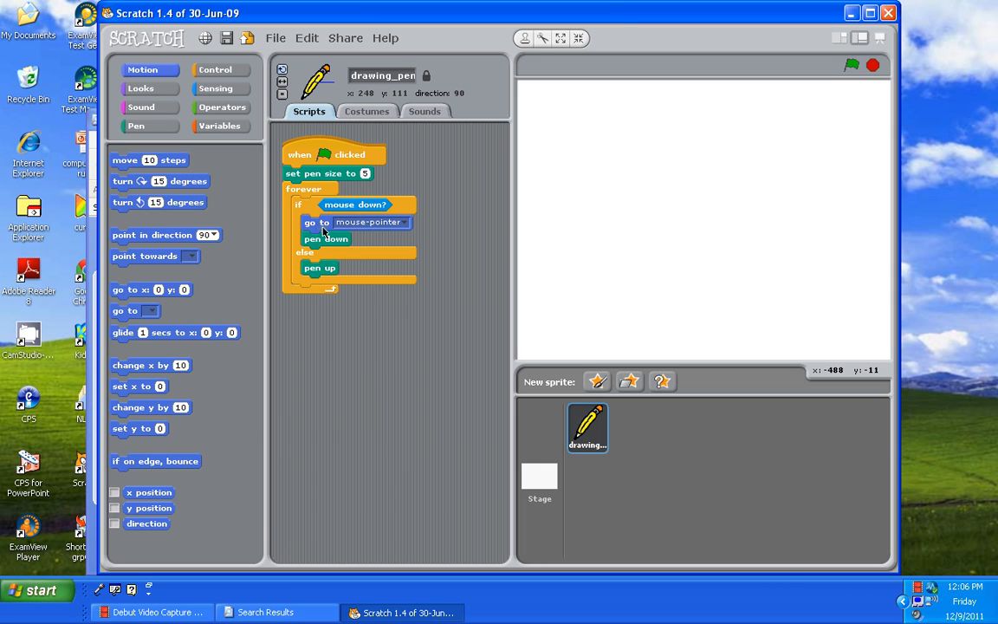
{"action": "mouse_move", "coordinate": [343, 244]}
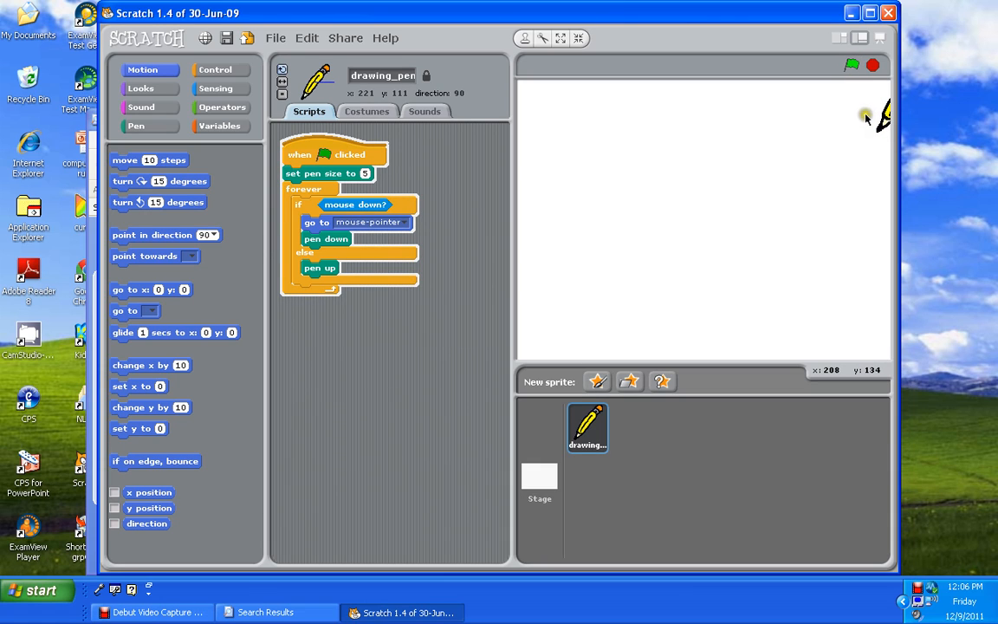
- Scribble blue freehand lines across the stage with the running pencil script
{"action": "left_click_drag", "start_coordinate": [862, 114], "coordinate": [804, 119]}
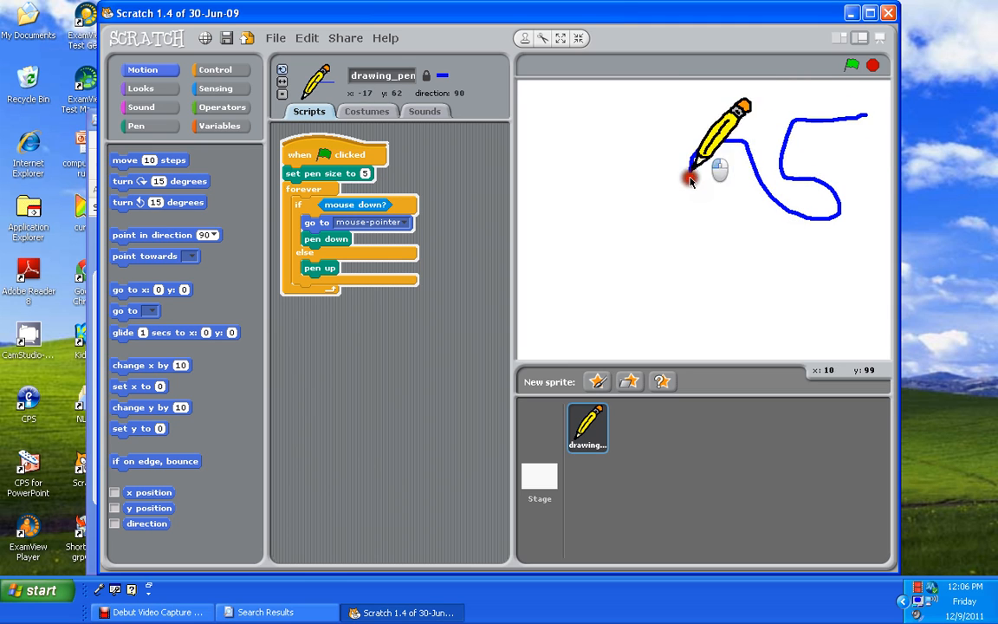
{"action": "left_click_drag", "start_coordinate": [689, 176], "coordinate": [731, 159]}
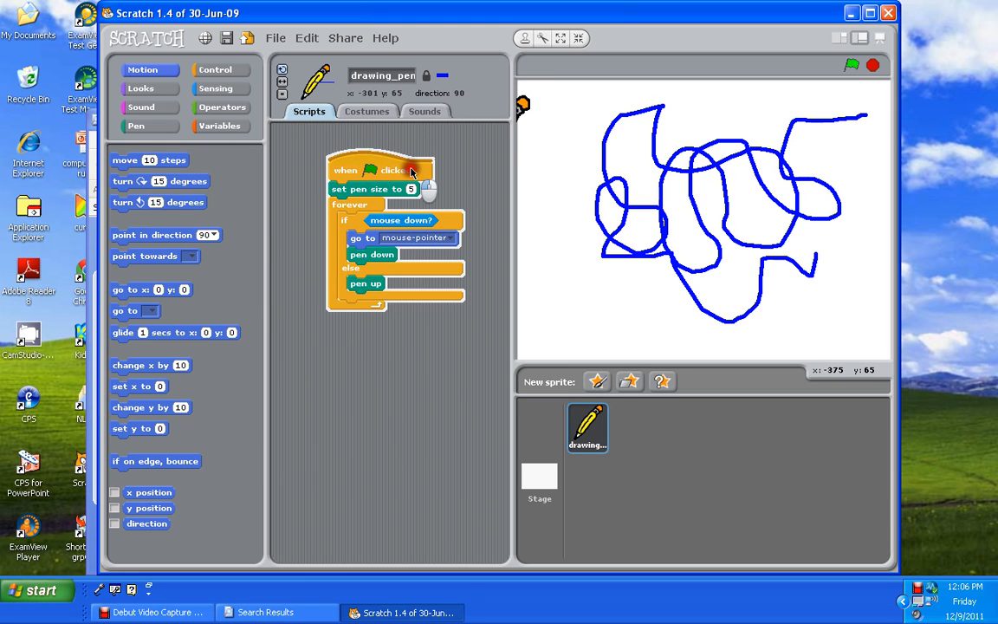
- Discard the pencil's old script, add a clear block and run it to blank the stage
{"action": "left_click_drag", "start_coordinate": [395, 169], "coordinate": [160, 184]}
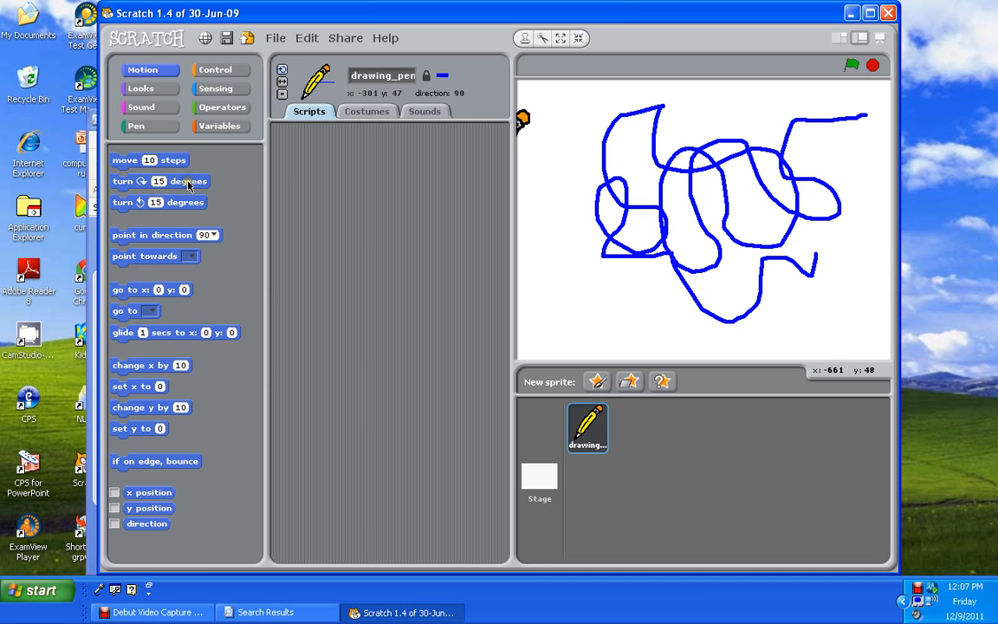
{"action": "mouse_move", "coordinate": [324, 224]}
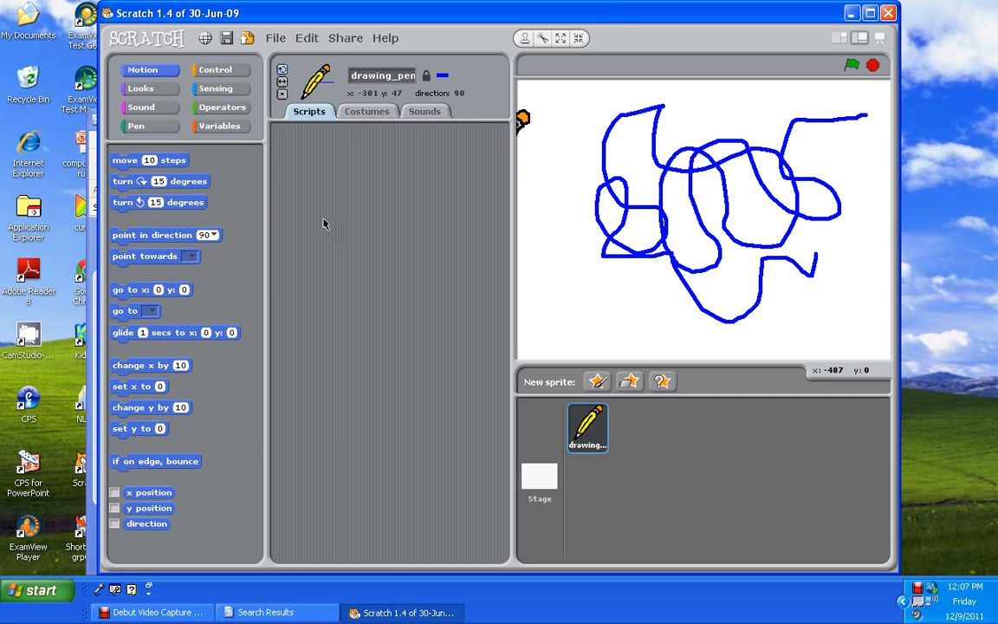
{"action": "mouse_move", "coordinate": [472, 205]}
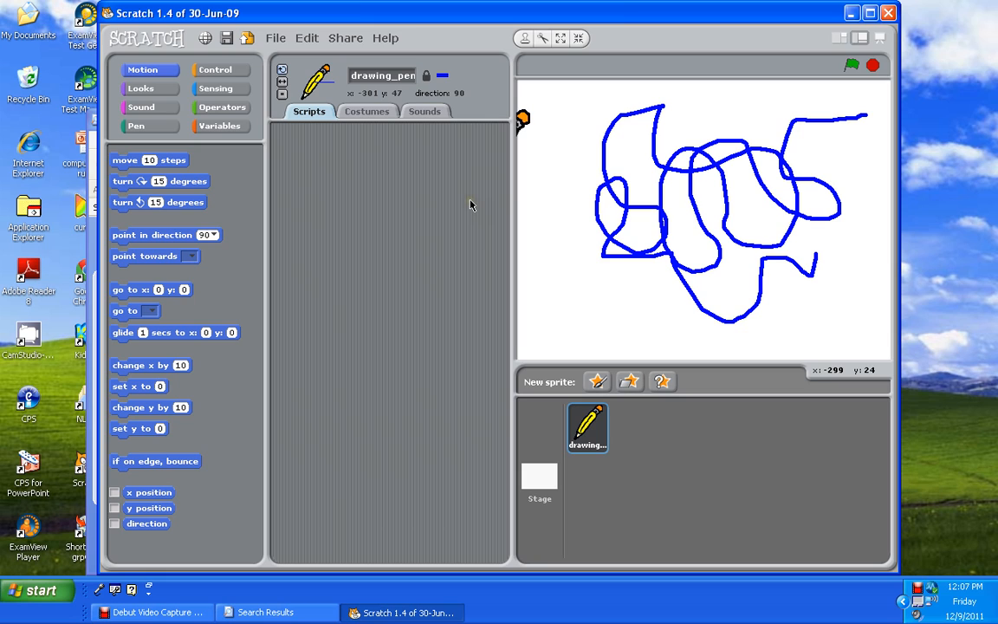
{"action": "mouse_move", "coordinate": [660, 183]}
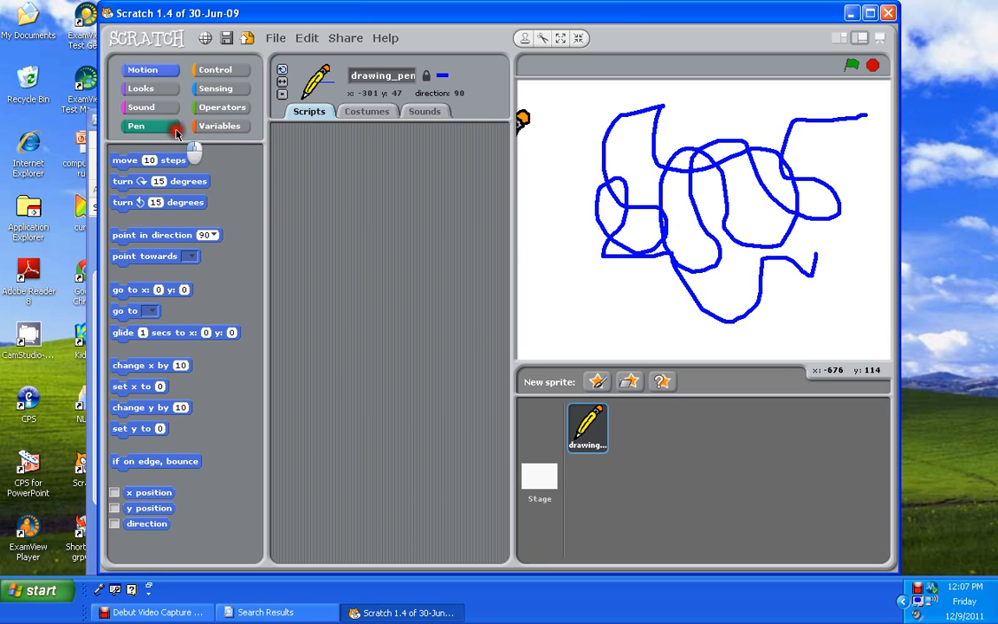
{"action": "left_click", "coordinate": [135, 124]}
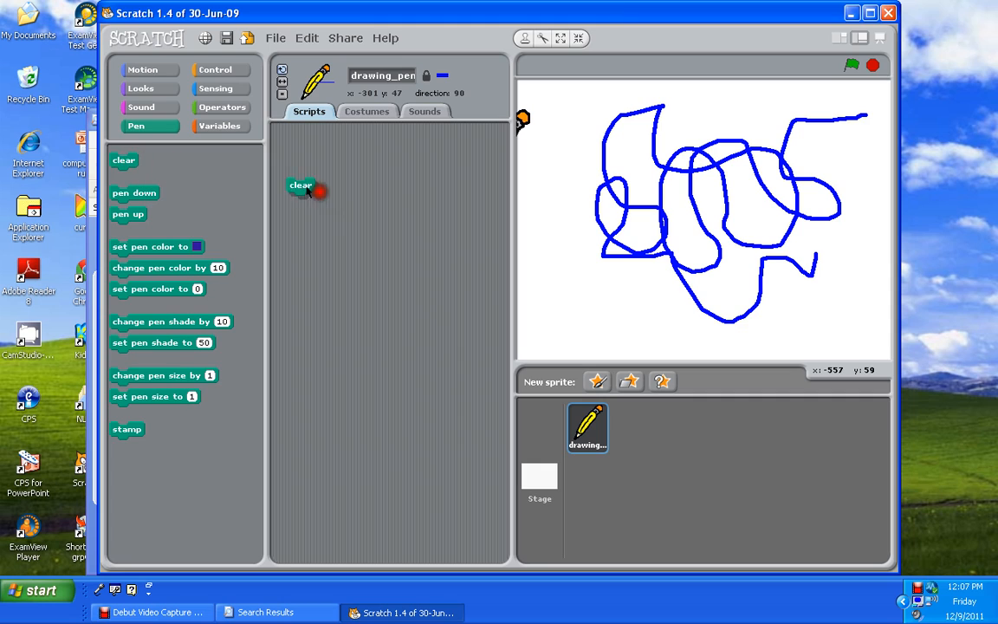
{"action": "left_click_drag", "start_coordinate": [300, 186], "coordinate": [364, 167]}
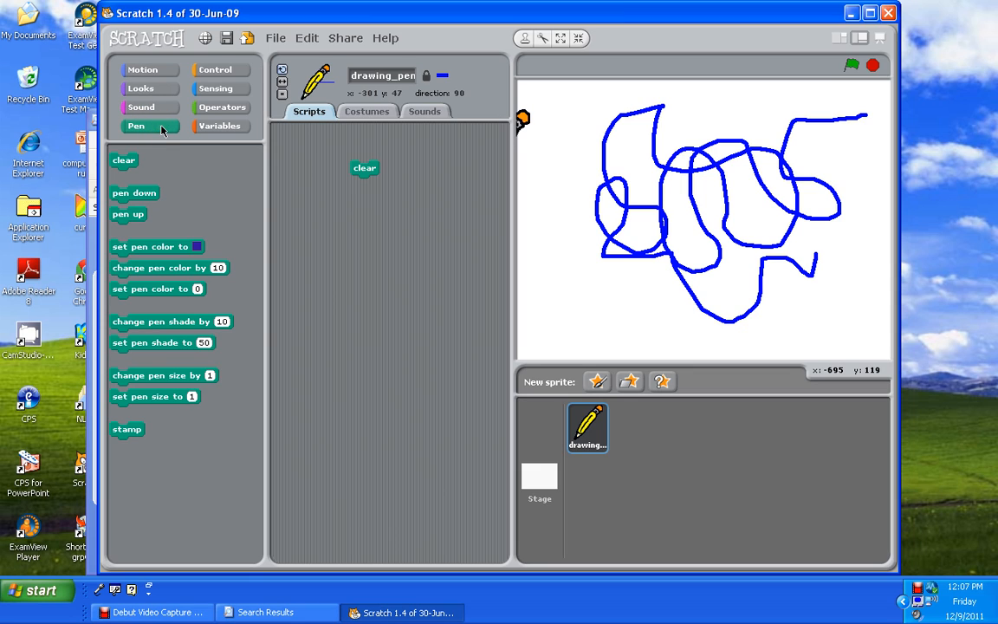
{"action": "mouse_move", "coordinate": [333, 197]}
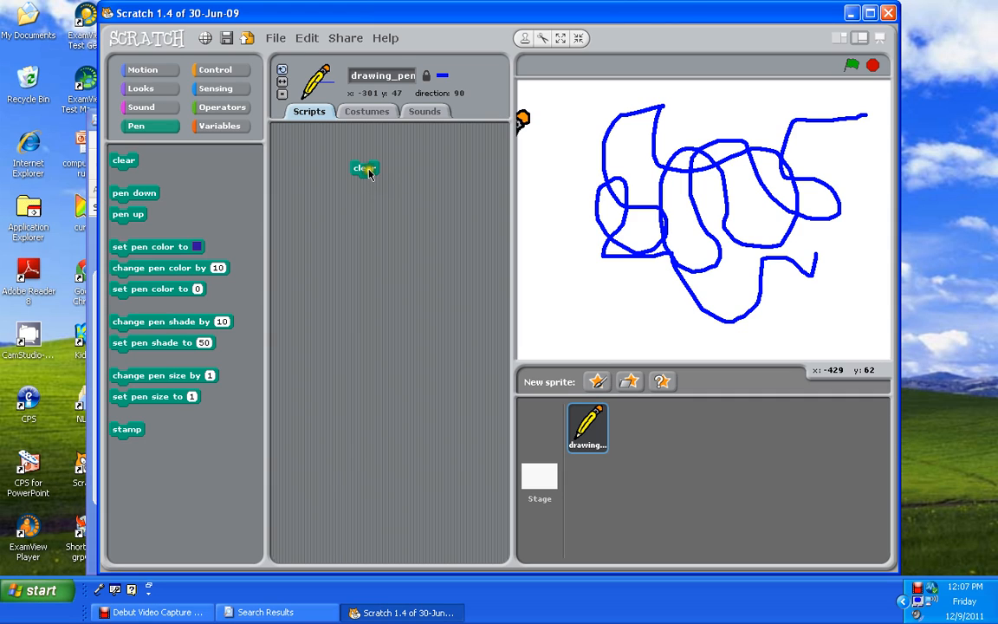
{"action": "left_click", "coordinate": [364, 166]}
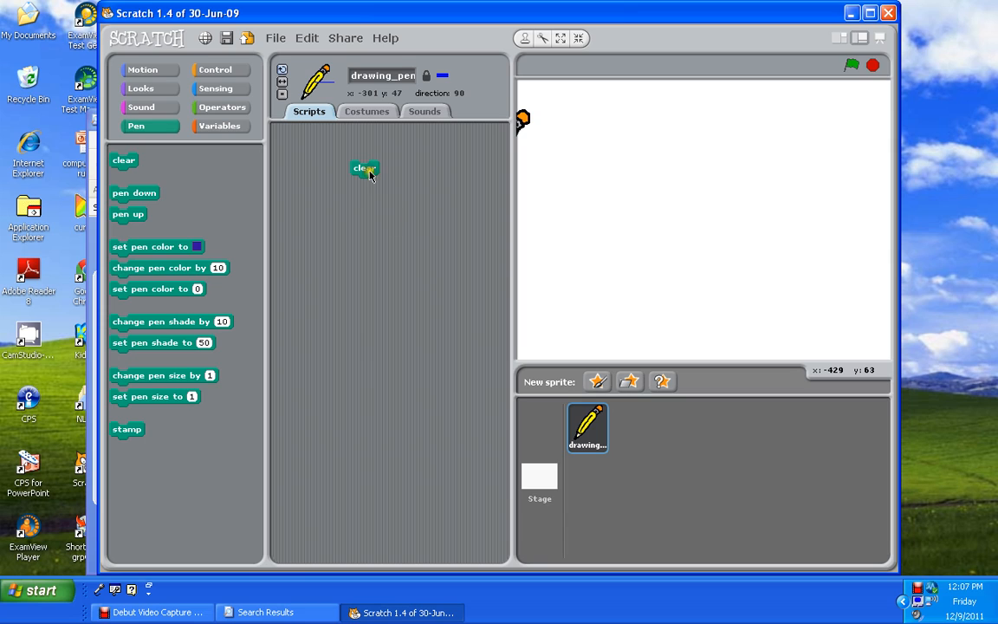
{"action": "mouse_move", "coordinate": [471, 319]}
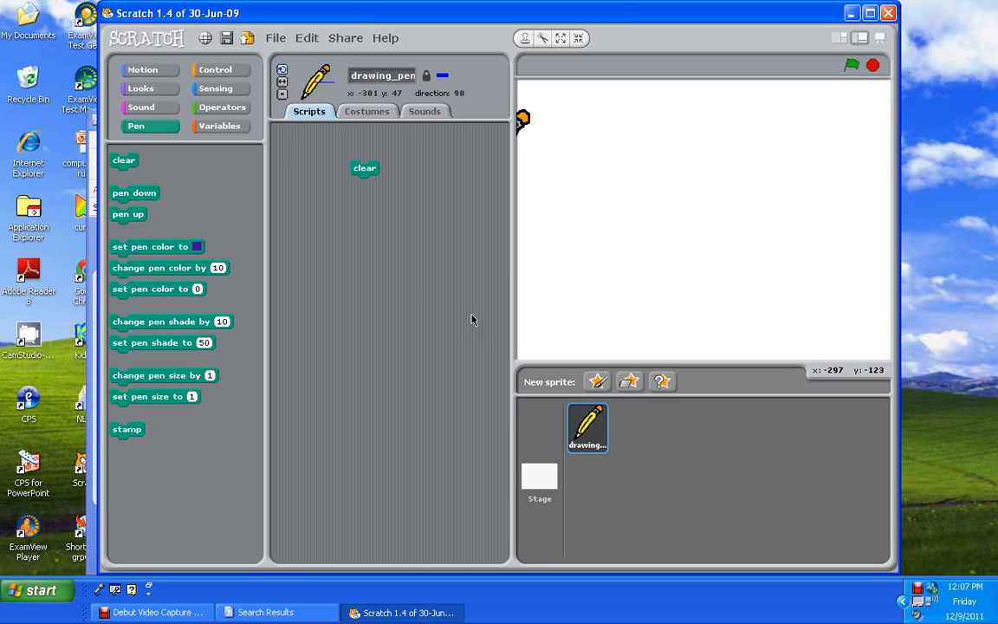
{"action": "mouse_move", "coordinate": [275, 128]}
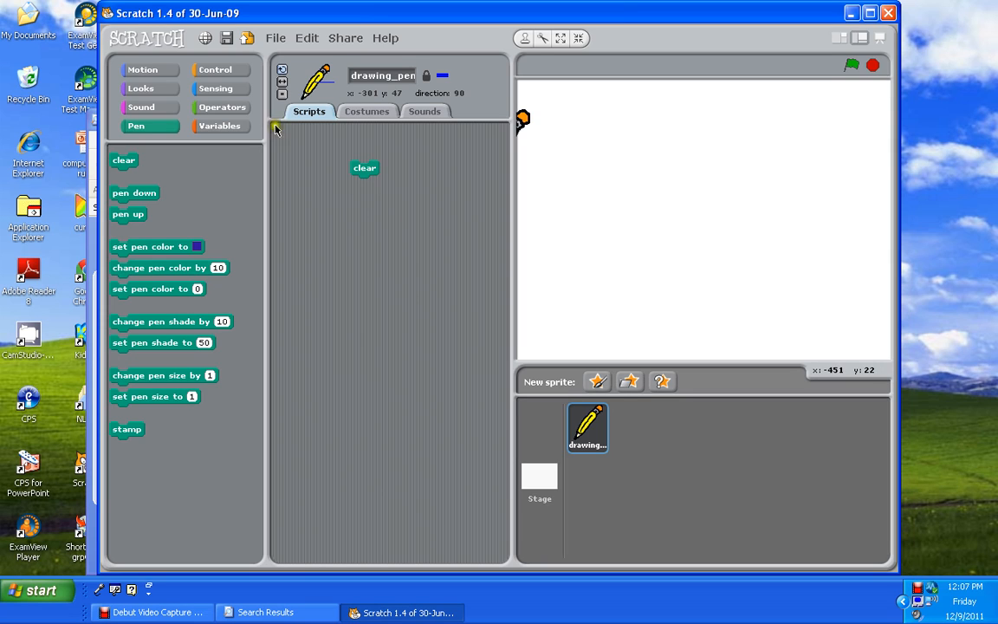
- Add a 'when green flag clicked' hat block and a repeat 24 loop to the scripts area
{"action": "left_click", "coordinate": [215, 69]}
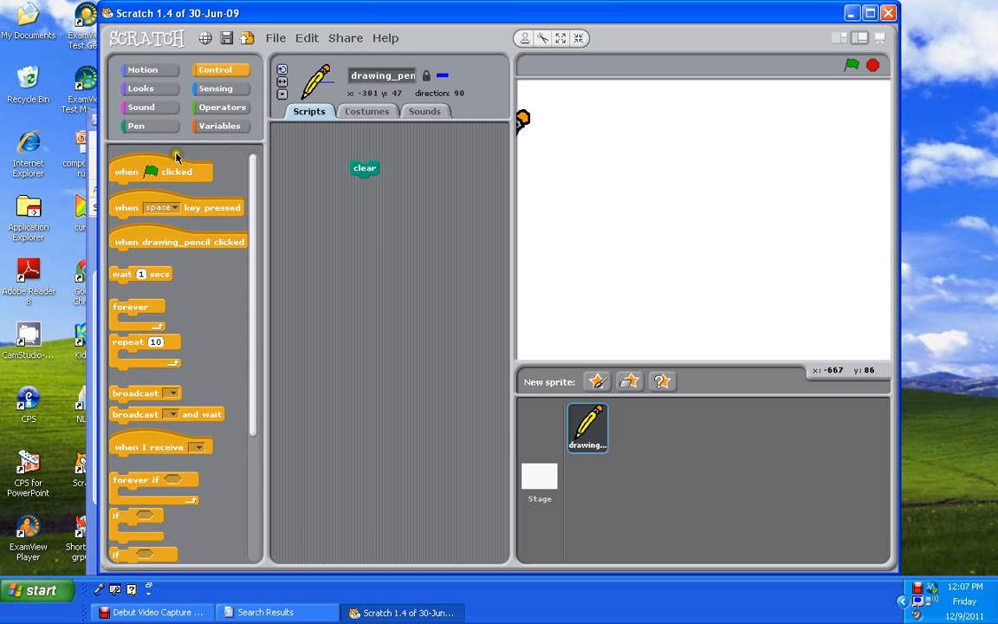
{"action": "left_click_drag", "start_coordinate": [161, 171], "coordinate": [379, 251]}
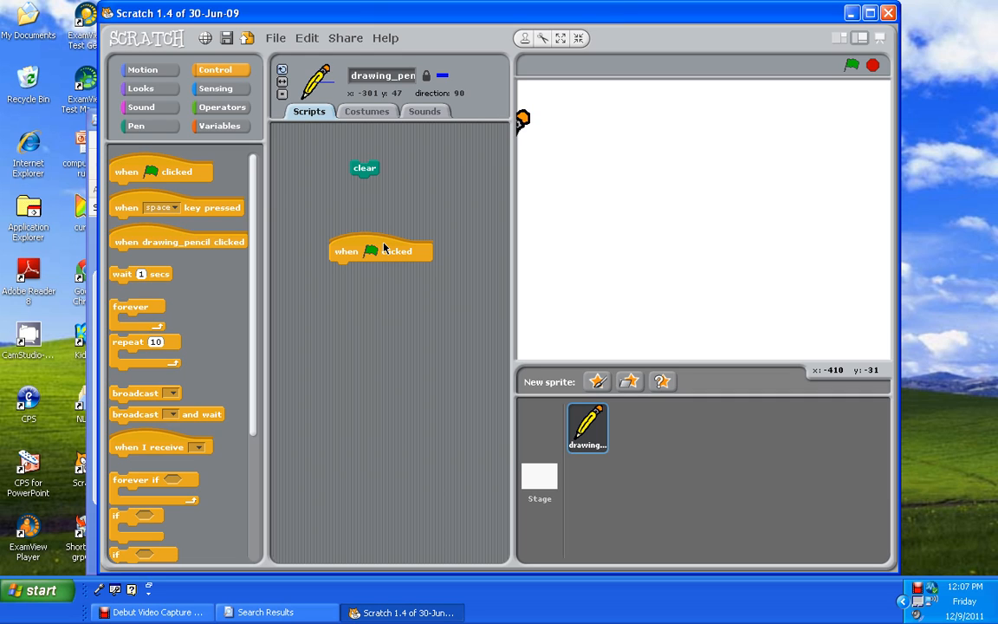
{"action": "mouse_move", "coordinate": [274, 250]}
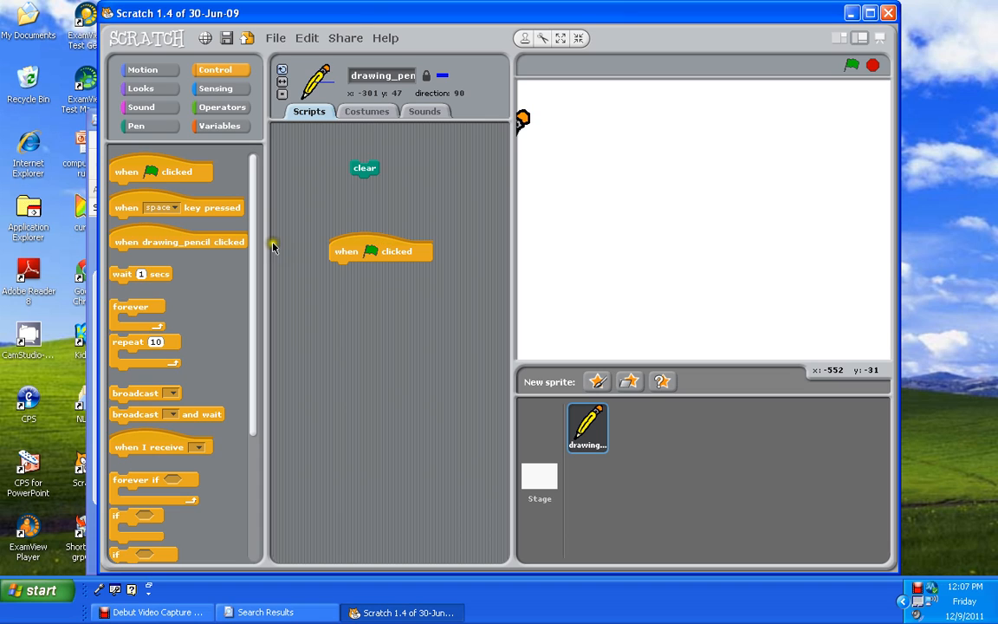
{"action": "left_click_drag", "start_coordinate": [145, 341], "coordinate": [362, 343]}
{"action": "type", "text": "24"}
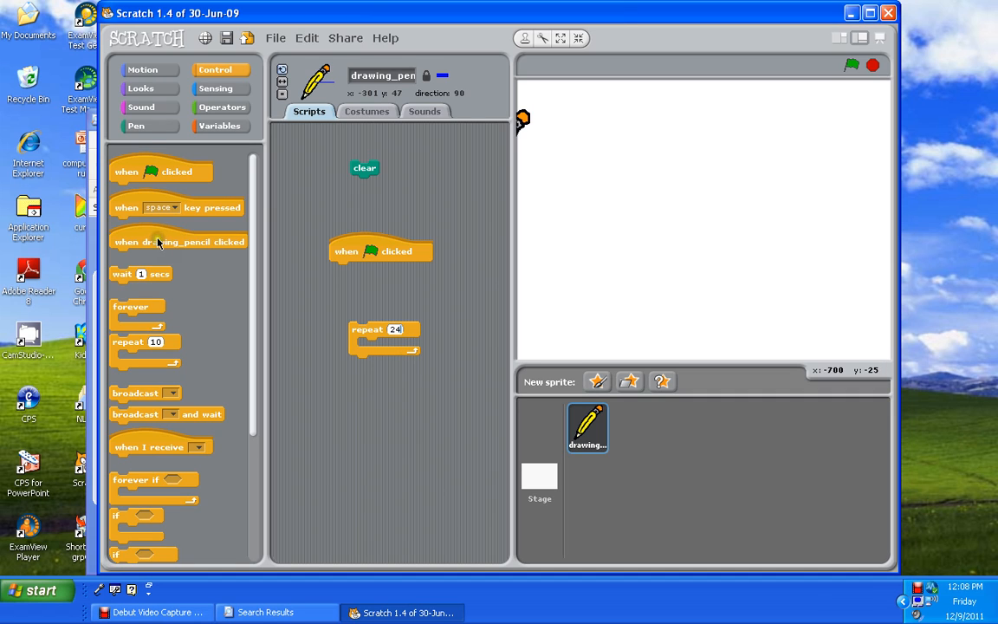
{"action": "left_click", "coordinate": [135, 125]}
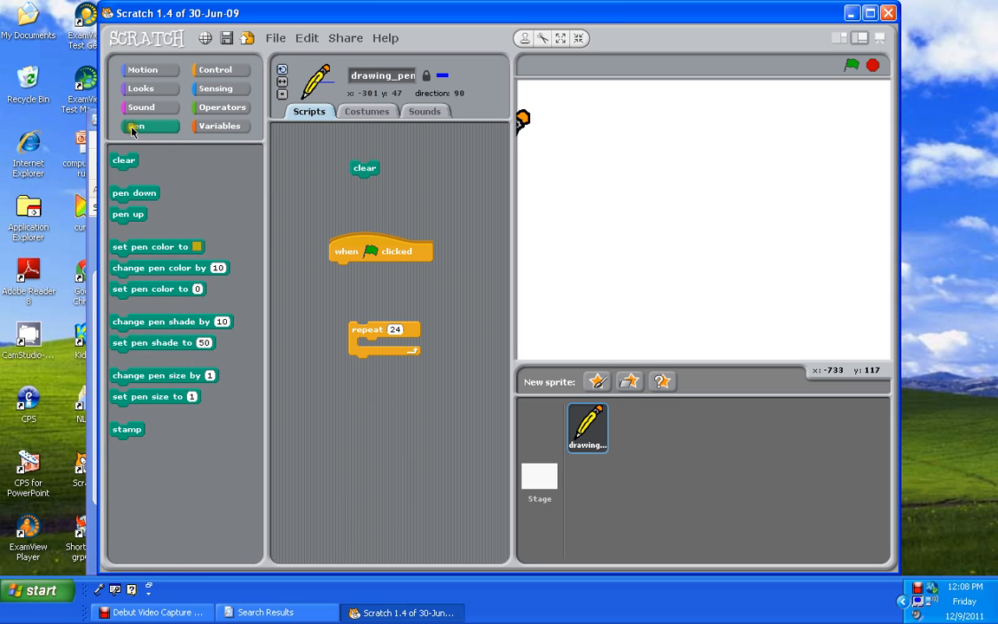
- Stack pen down, move 10 steps and turn 15 degrees blocks together
{"action": "left_click_drag", "start_coordinate": [135, 192], "coordinate": [281, 319]}
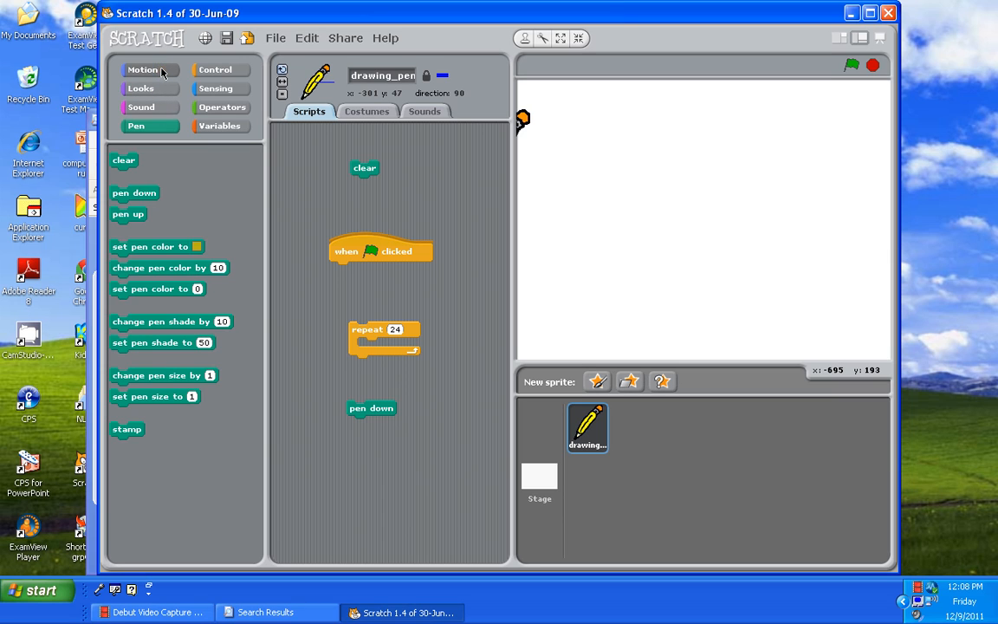
{"action": "left_click", "coordinate": [142, 69]}
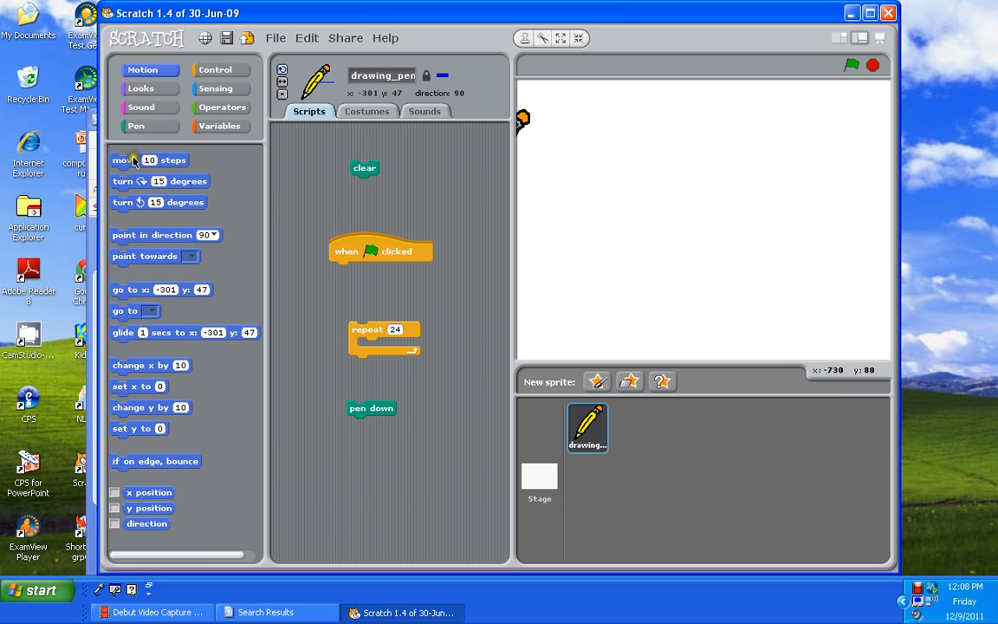
{"action": "left_click_drag", "start_coordinate": [135, 159], "coordinate": [356, 443]}
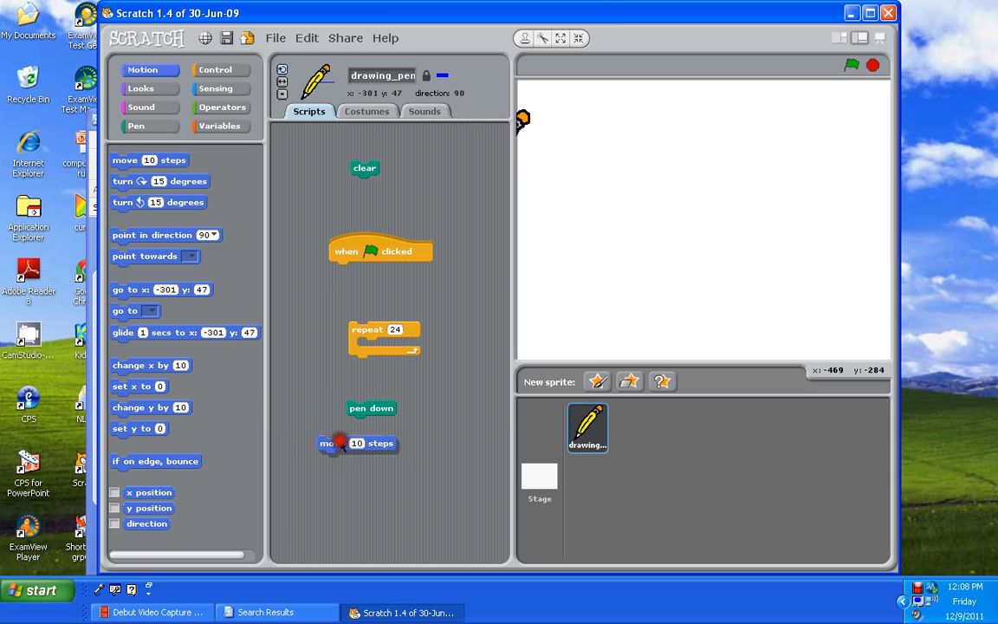
{"action": "left_click_drag", "start_coordinate": [356, 444], "coordinate": [384, 423]}
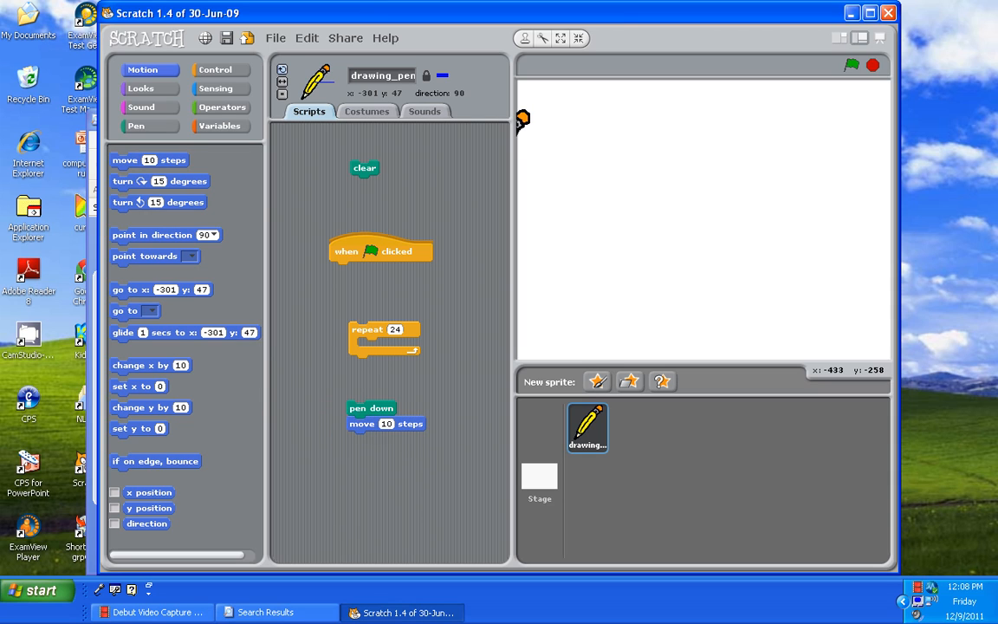
{"action": "mouse_move", "coordinate": [184, 159]}
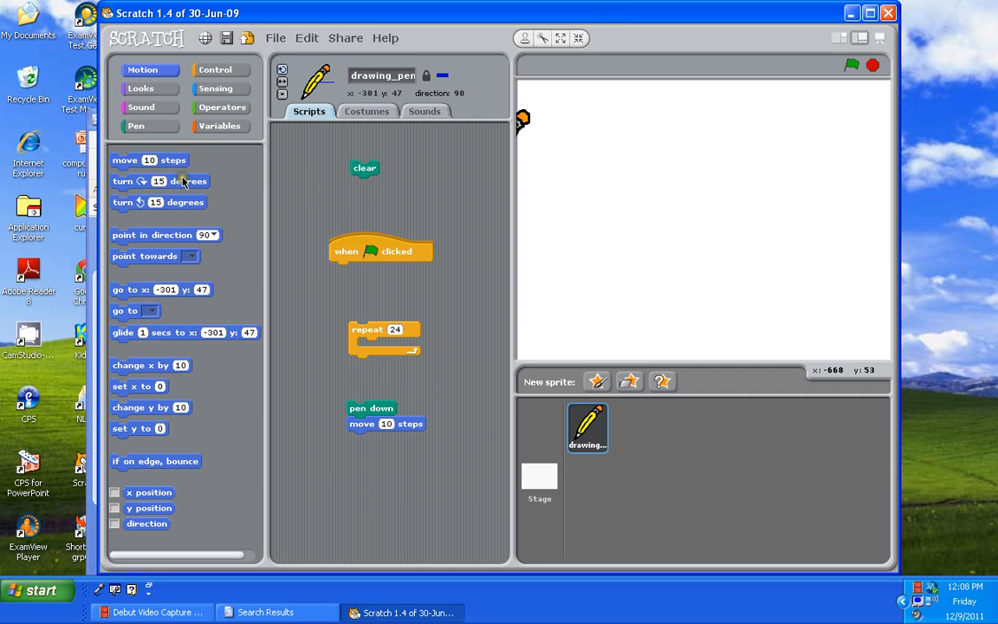
{"action": "left_click_drag", "start_coordinate": [182, 180], "coordinate": [364, 412]}
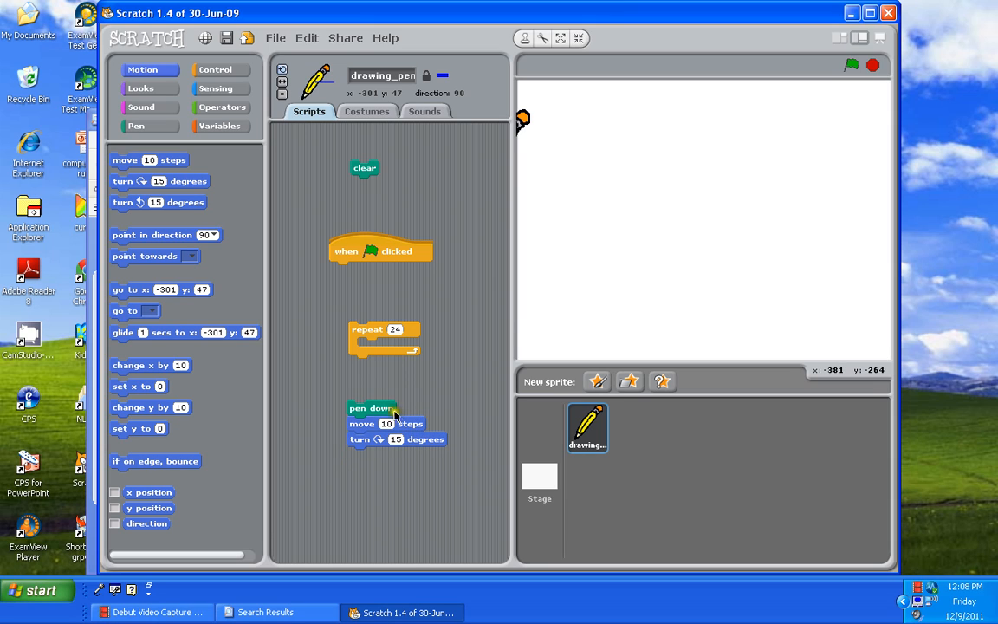
{"action": "mouse_move", "coordinate": [392, 413]}
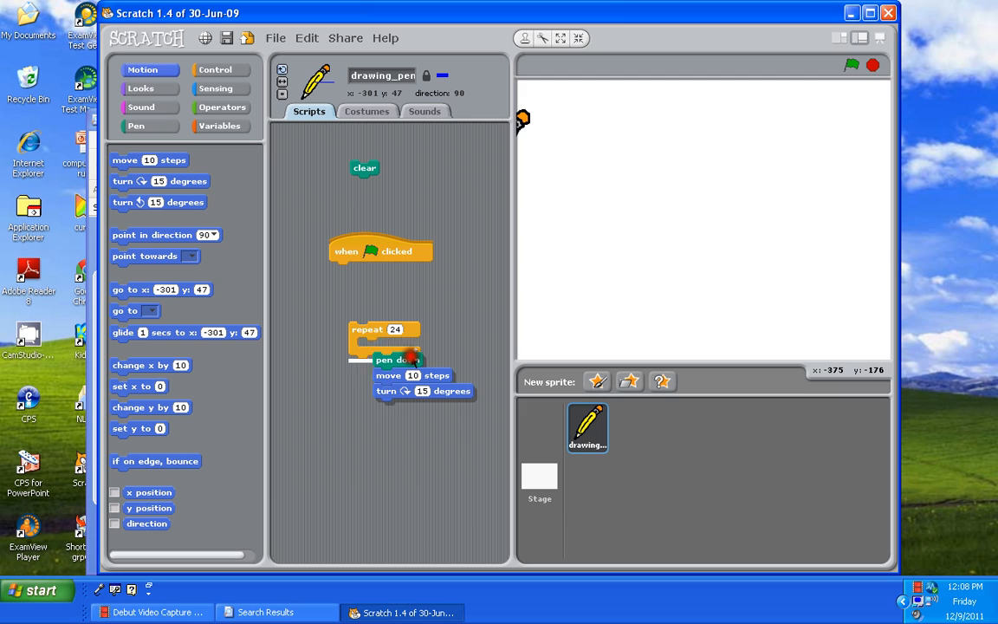
- Nest the pen-down stack inside repeat 24 and attach it under the green-flag hat
{"action": "left_click_drag", "start_coordinate": [399, 358], "coordinate": [385, 345]}
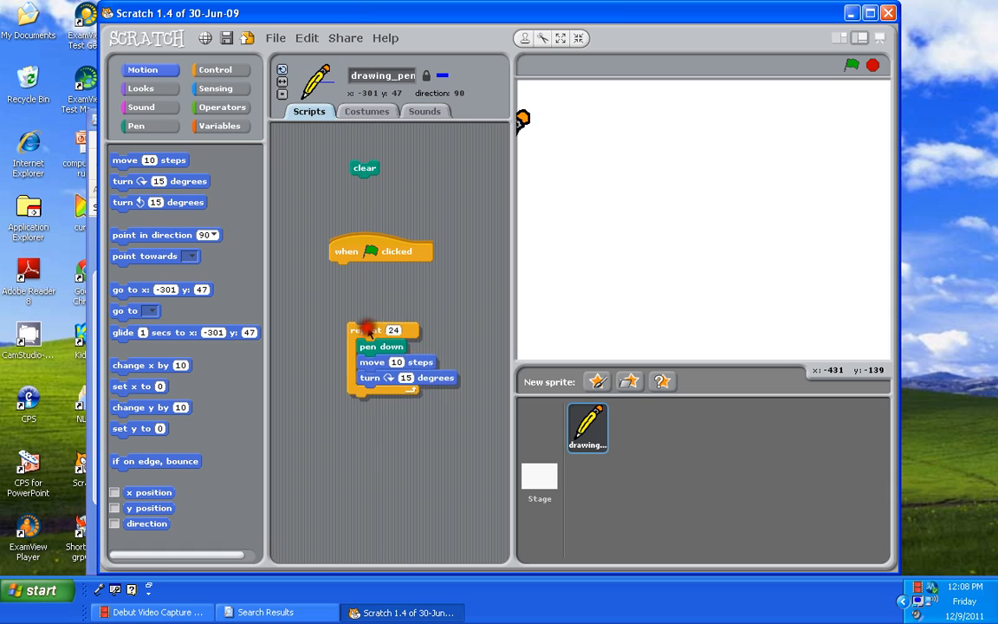
{"action": "left_click_drag", "start_coordinate": [364, 329], "coordinate": [363, 270]}
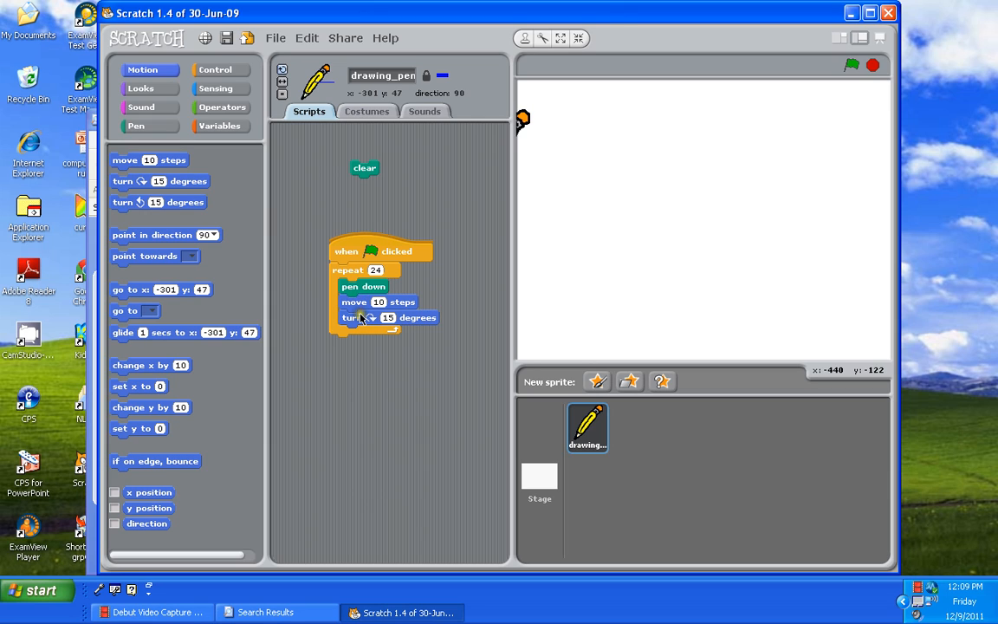
{"action": "mouse_move", "coordinate": [736, 130]}
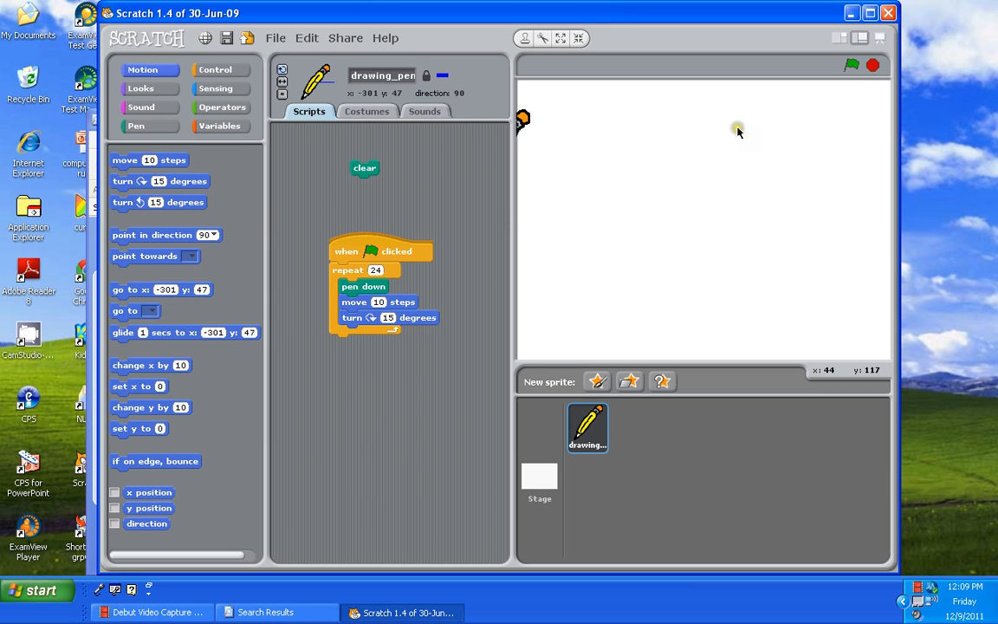
{"action": "mouse_move", "coordinate": [853, 66]}
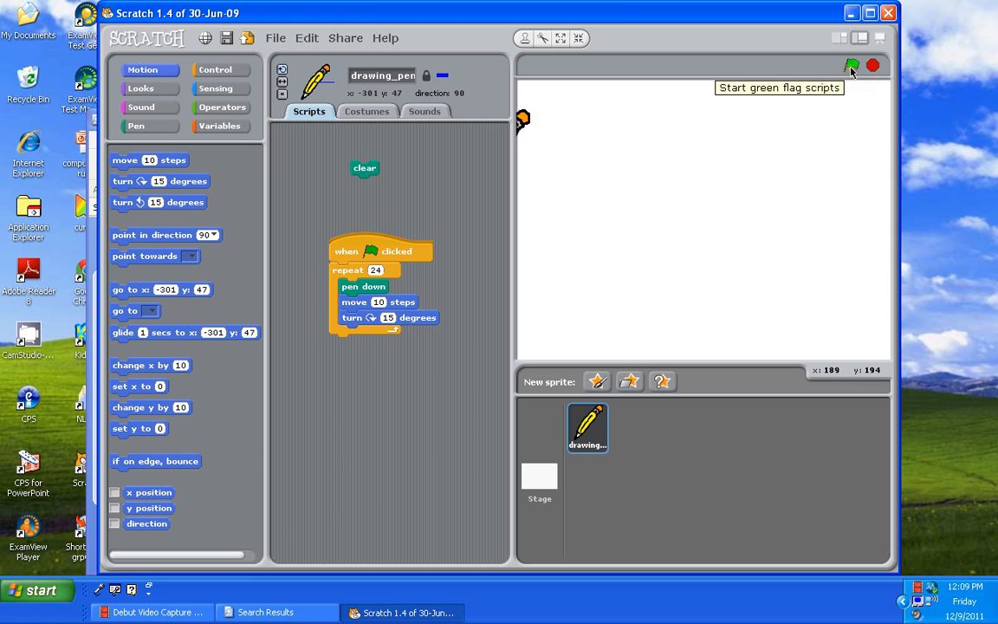
- Run the green-flag script several times so the pencil draws separate blue circles
{"action": "left_click", "coordinate": [852, 66]}
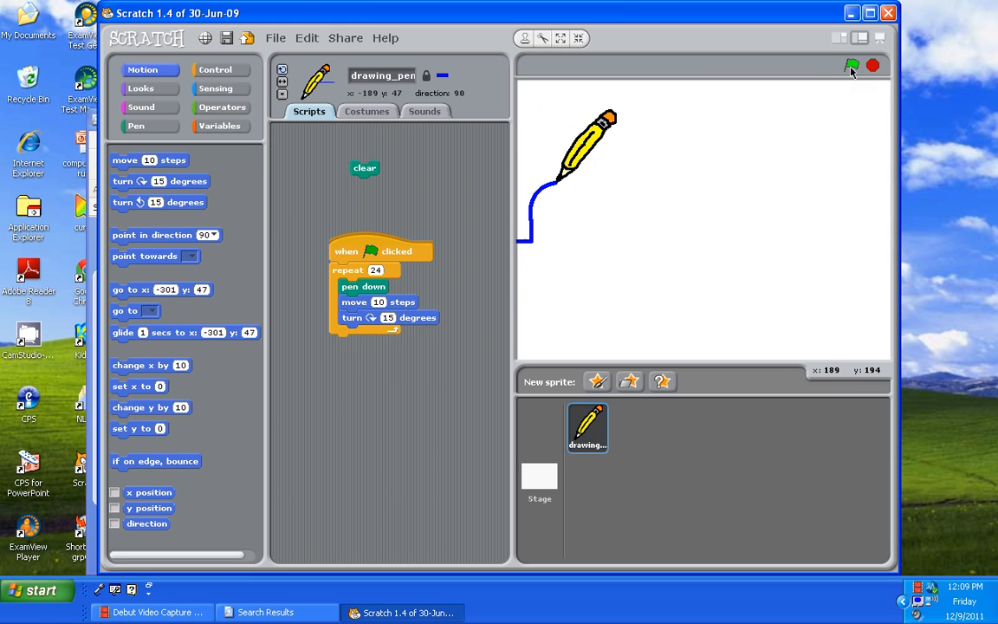
{"action": "left_click", "coordinate": [852, 65]}
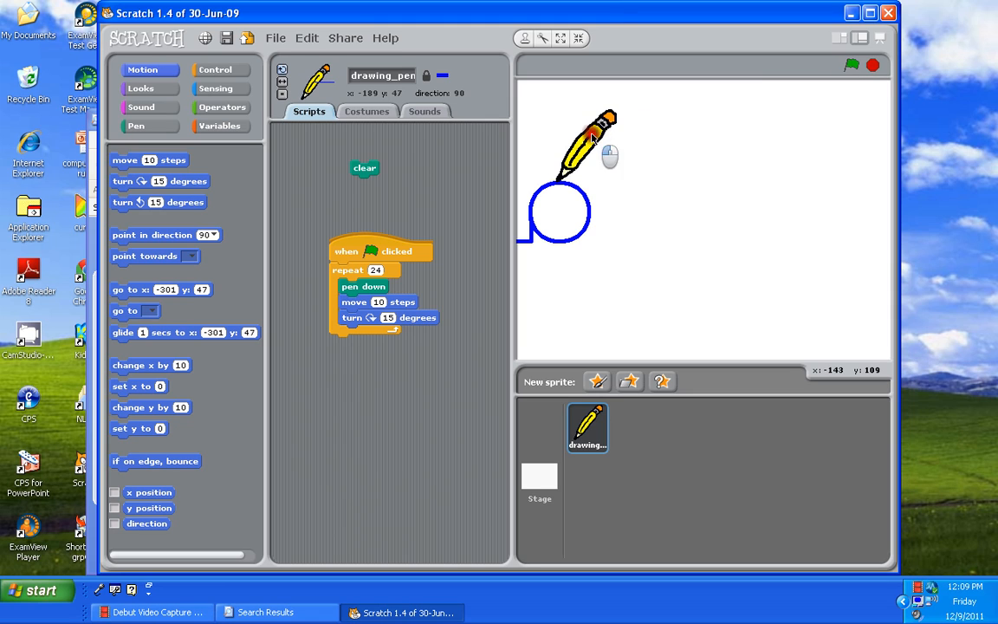
{"action": "left_click", "coordinate": [852, 66]}
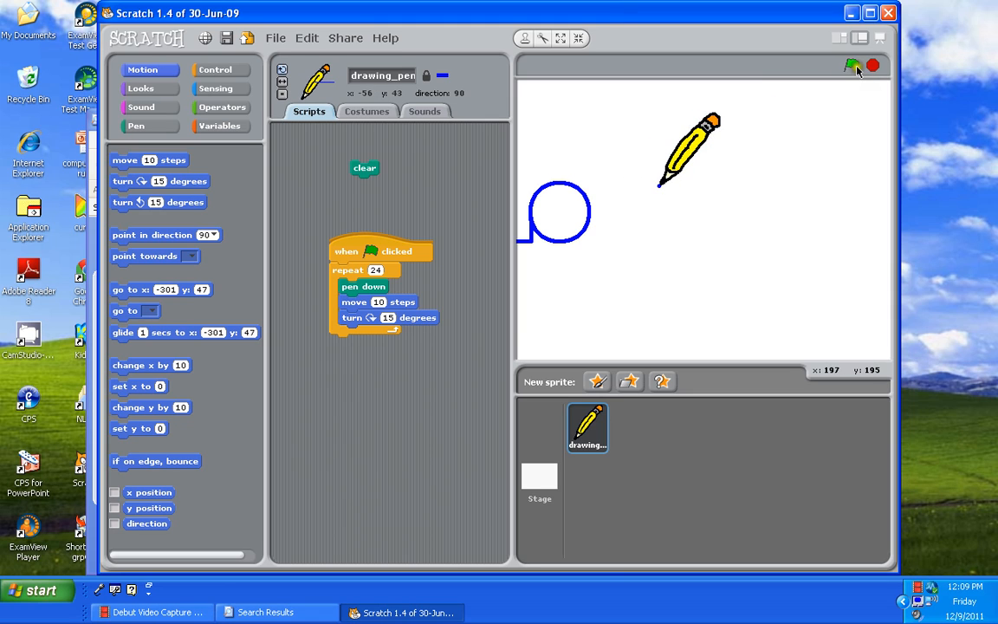
{"action": "left_click", "coordinate": [853, 66]}
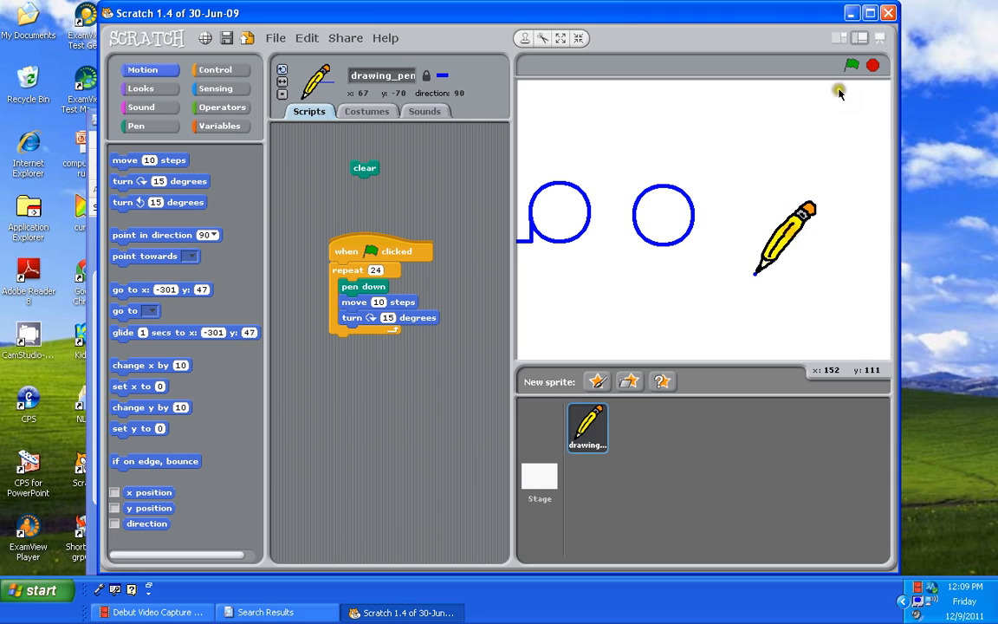
{"action": "left_click", "coordinate": [852, 66]}
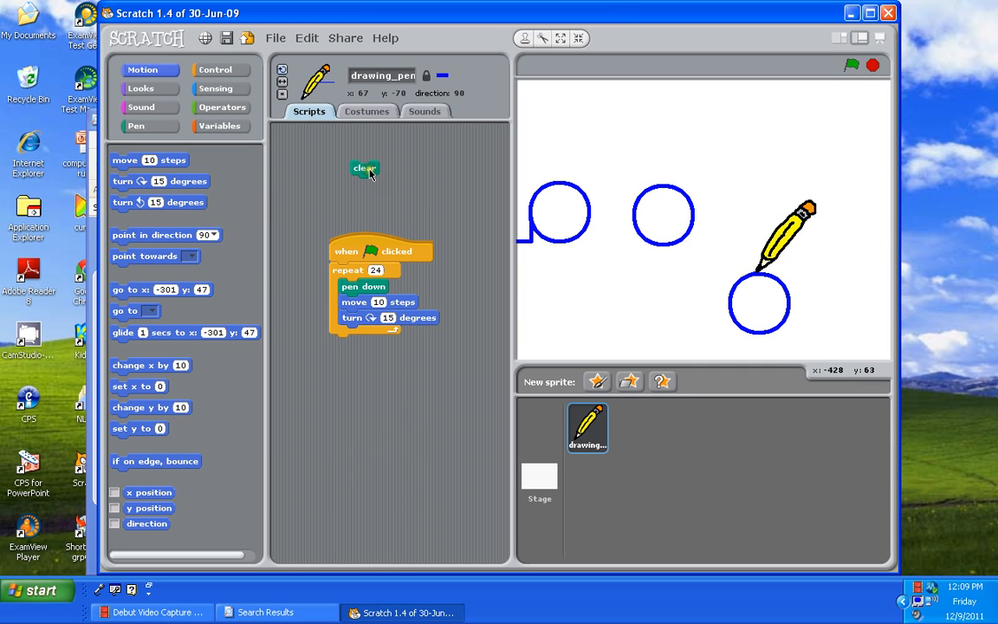
- Run the clear block to wipe the circles, leaving only the pencil on the stage
{"action": "left_click", "coordinate": [363, 166]}
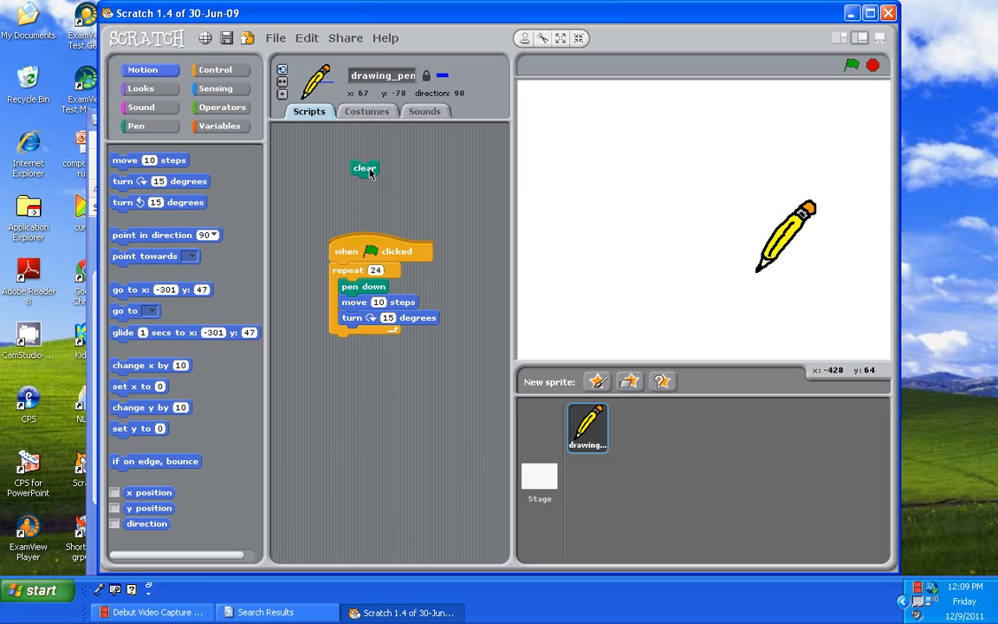
{"action": "mouse_move", "coordinate": [312, 189]}
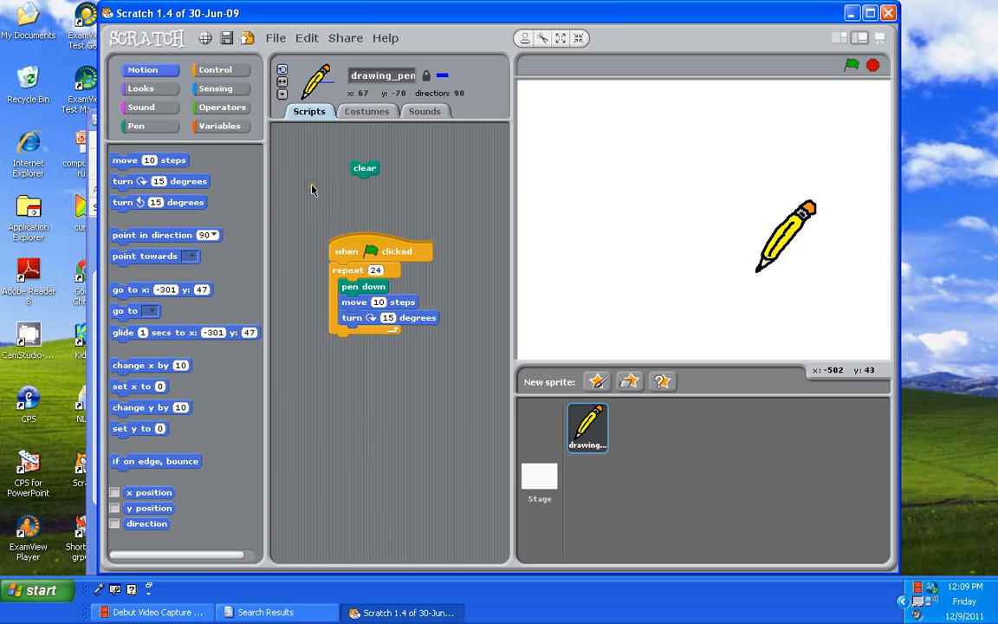
{"action": "left_click", "coordinate": [214, 69]}
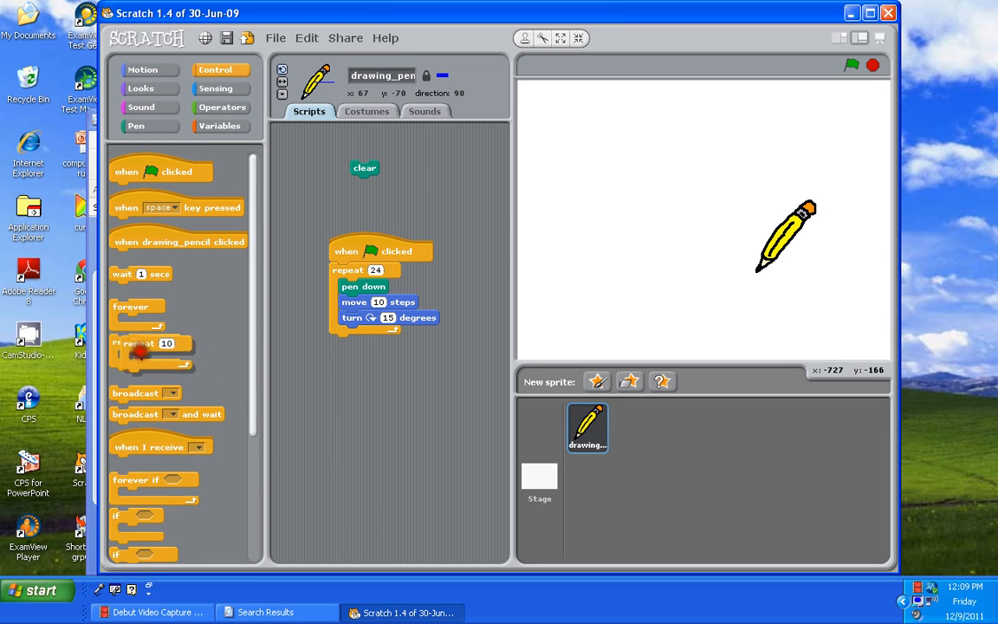
- Assemble a repeat 6 loop holding change x by 10 and change y by 10
{"action": "left_click_drag", "start_coordinate": [153, 343], "coordinate": [367, 405]}
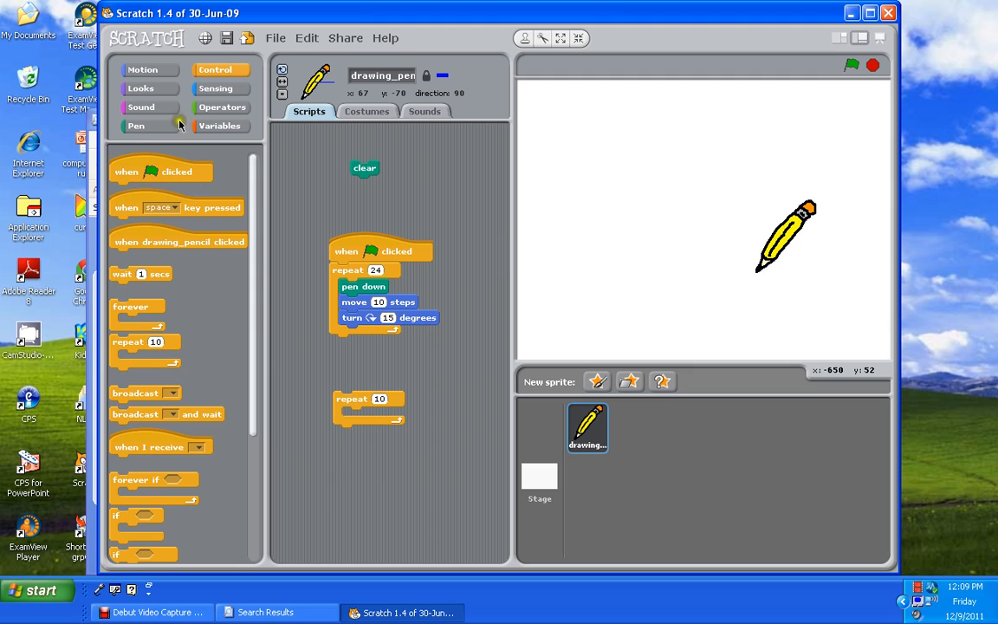
{"action": "left_click", "coordinate": [142, 70]}
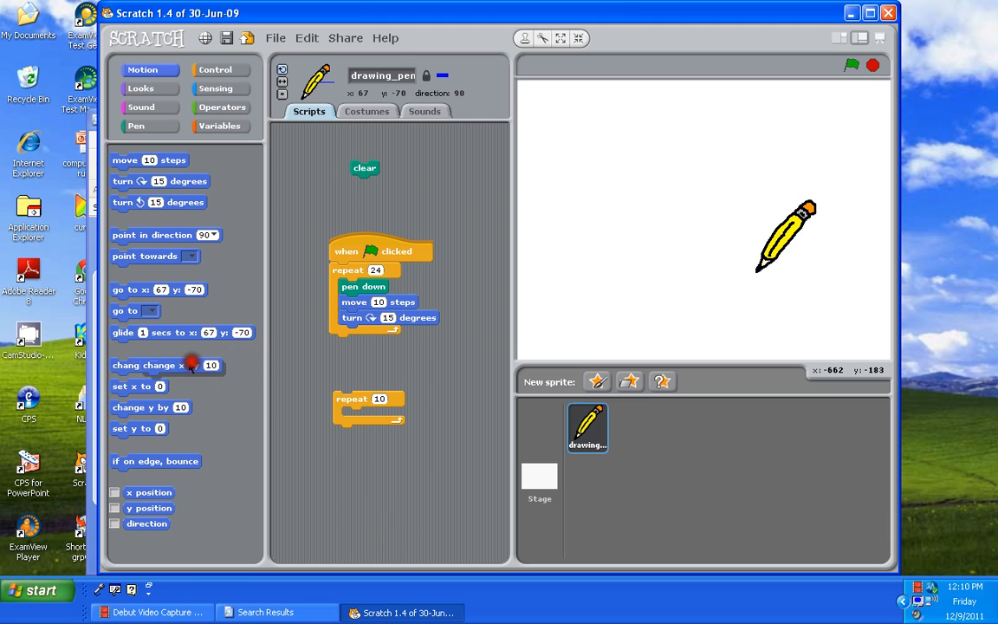
{"action": "left_click_drag", "start_coordinate": [165, 364], "coordinate": [378, 414]}
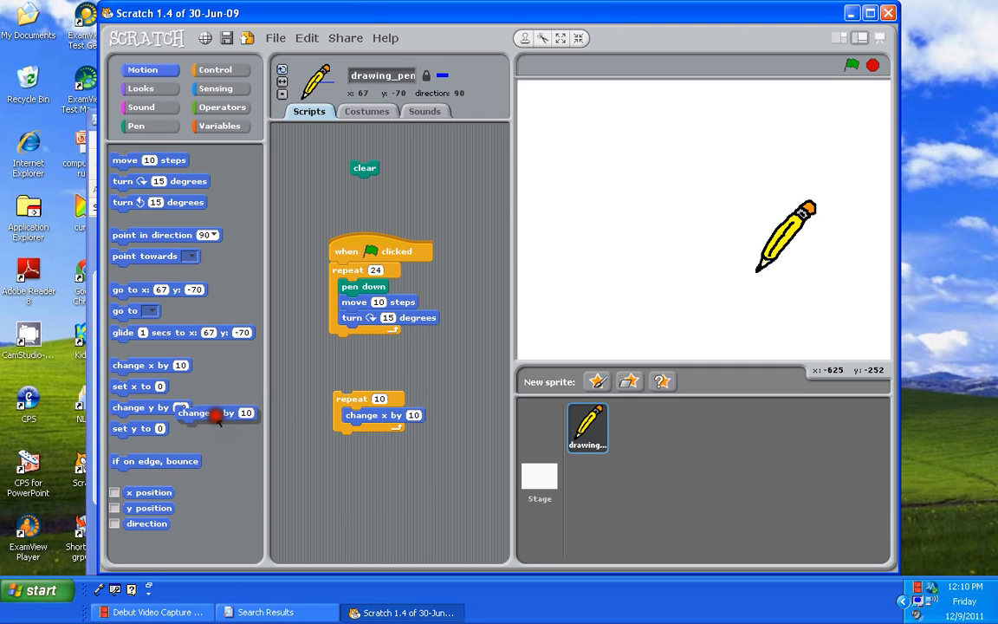
{"action": "left_click_drag", "start_coordinate": [216, 412], "coordinate": [381, 426]}
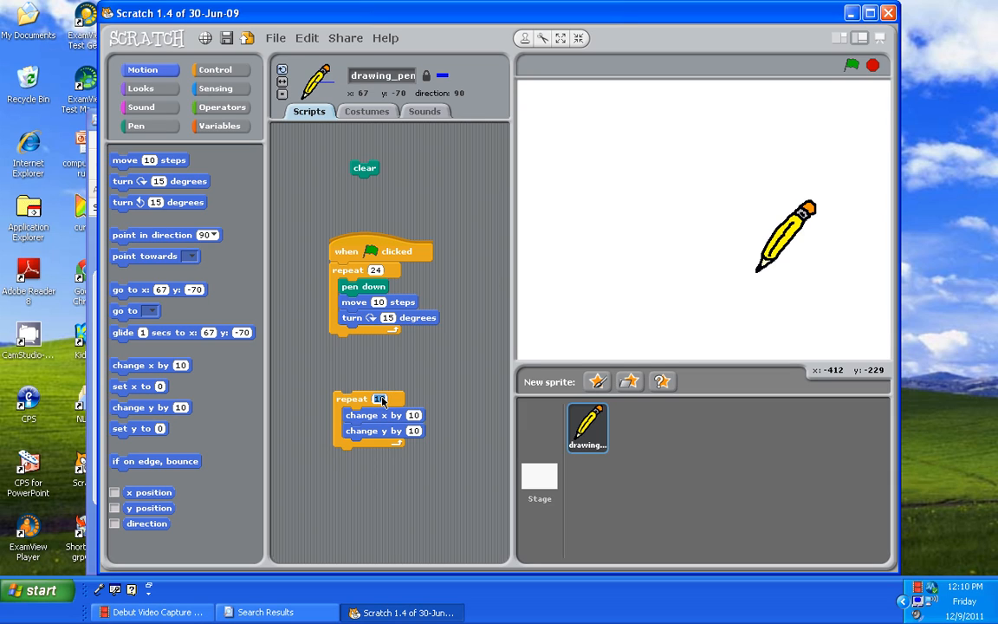
{"action": "type", "text": "6"}
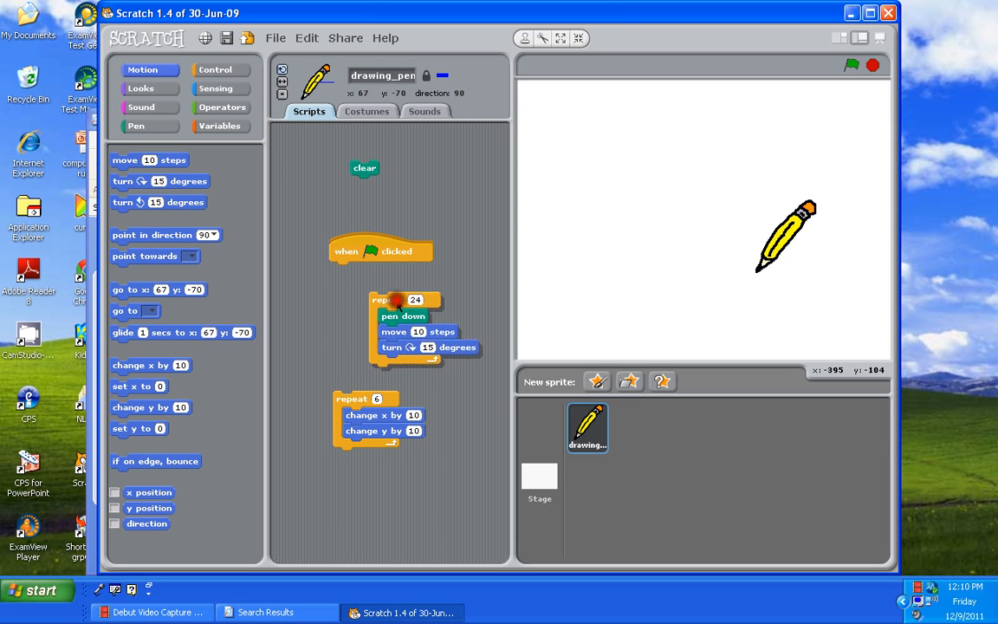
- Drop the repeat 24 circle loop inside repeat 6, below the change y block
{"action": "left_click_drag", "start_coordinate": [395, 300], "coordinate": [436, 409]}
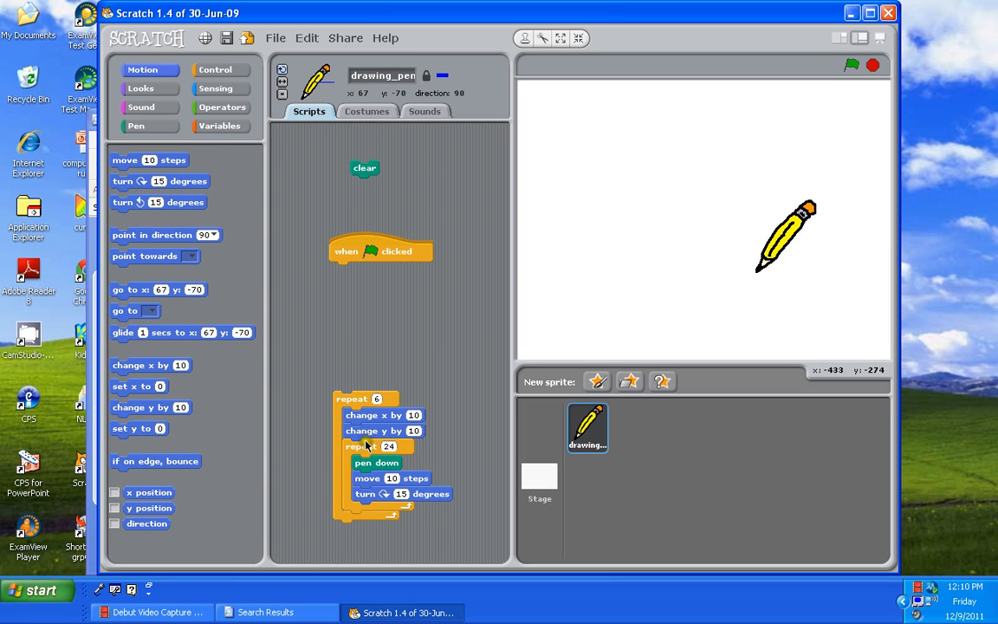
{"action": "mouse_move", "coordinate": [372, 447]}
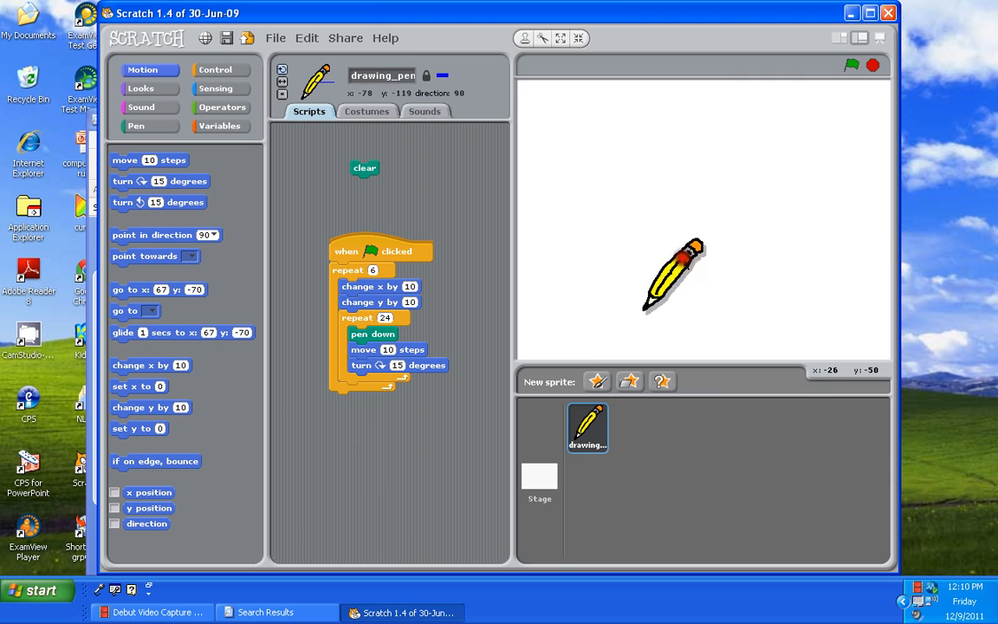
- Run the green-flag script so the pencil draws a diagonal chain of blue circles
{"action": "left_click", "coordinate": [852, 66]}
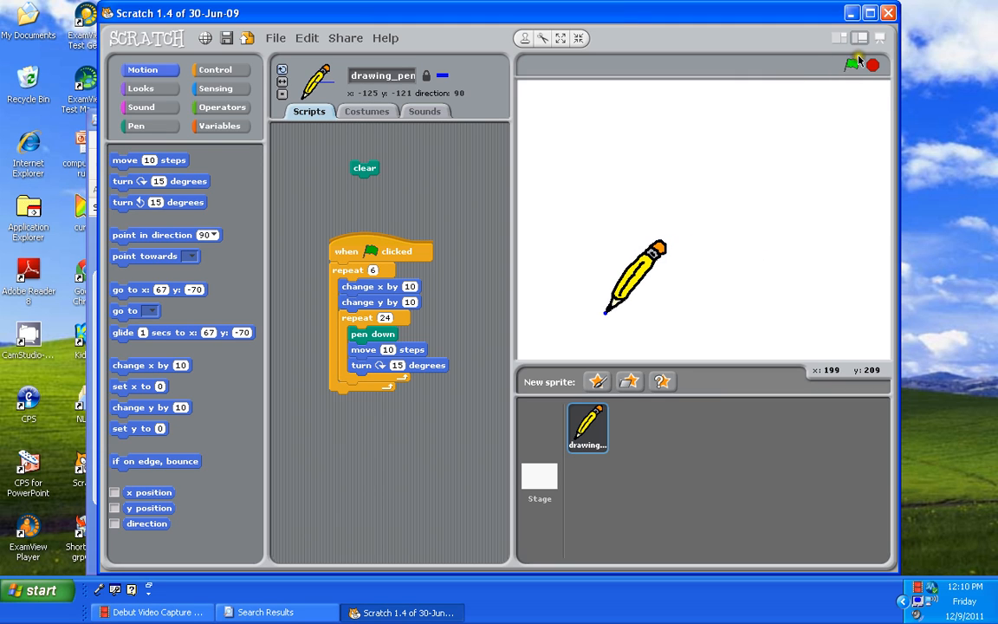
{"action": "left_click", "coordinate": [852, 65]}
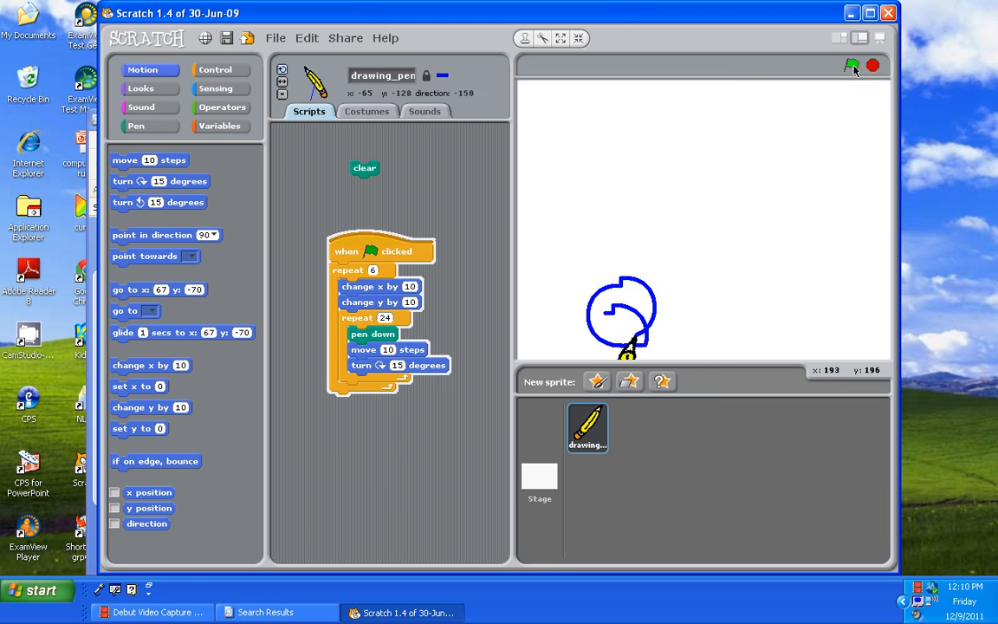
{"action": "left_click", "coordinate": [852, 66]}
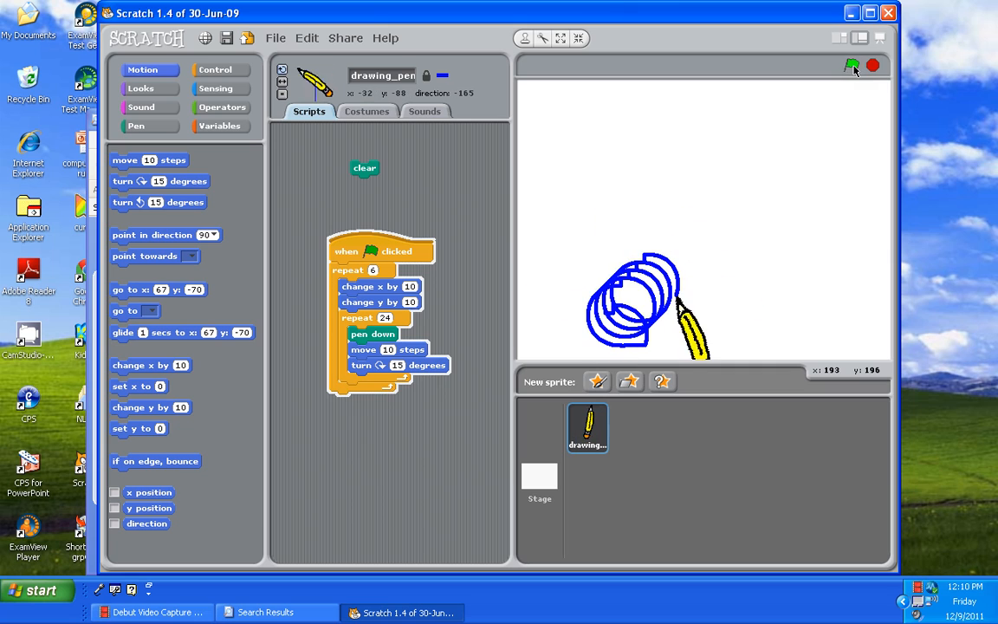
{"action": "left_click", "coordinate": [852, 66]}
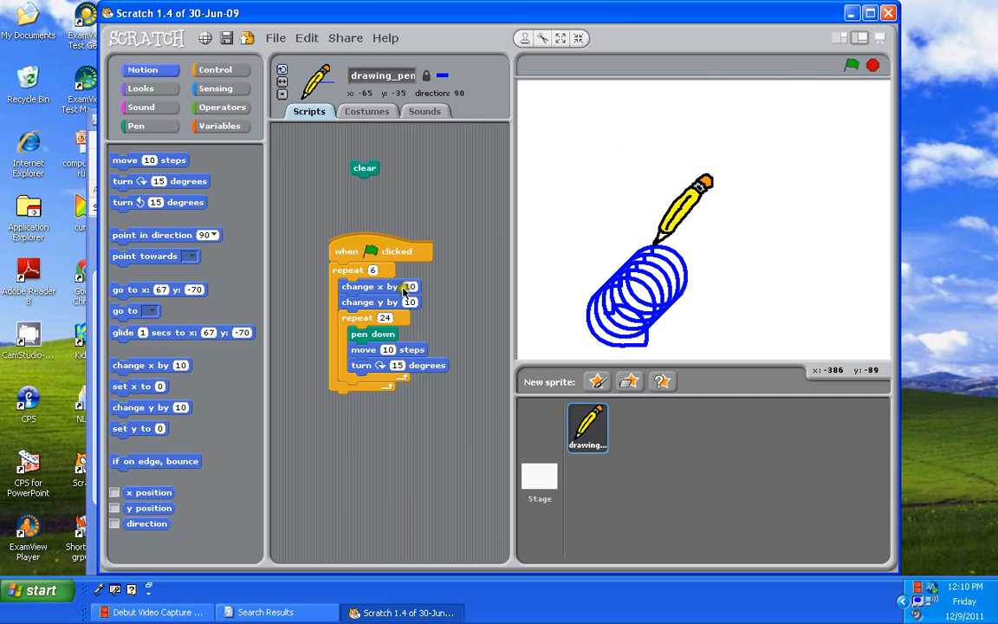
{"action": "mouse_move", "coordinate": [596, 327]}
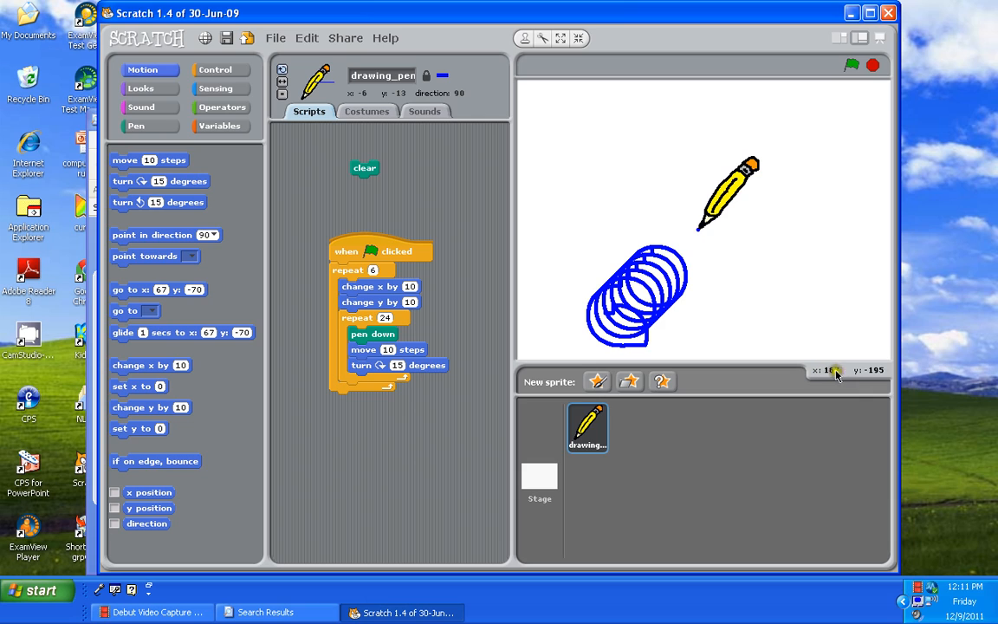
{"action": "mouse_move", "coordinate": [829, 376]}
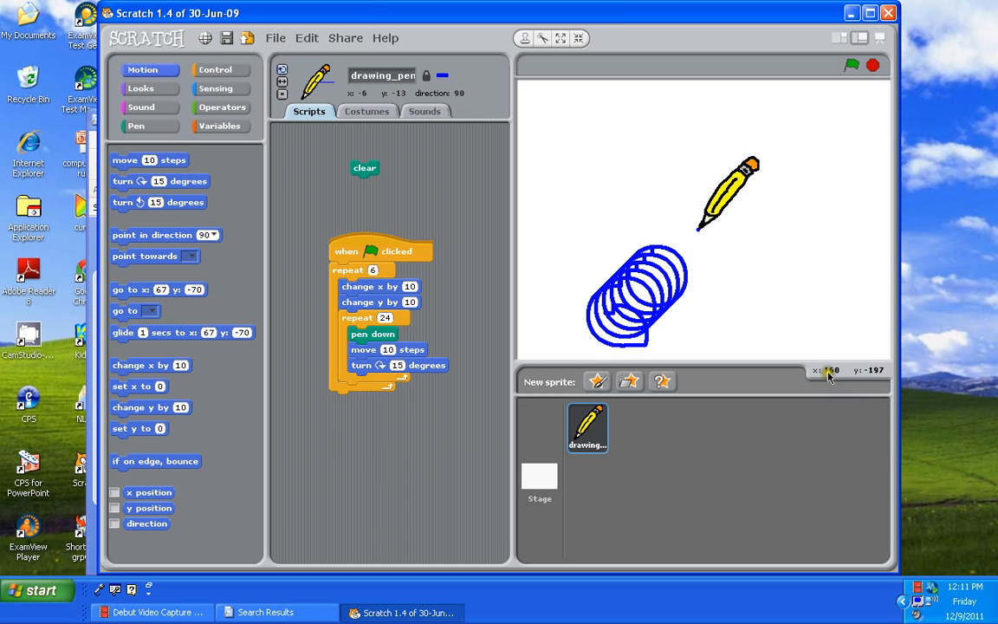
{"action": "mouse_move", "coordinate": [720, 177]}
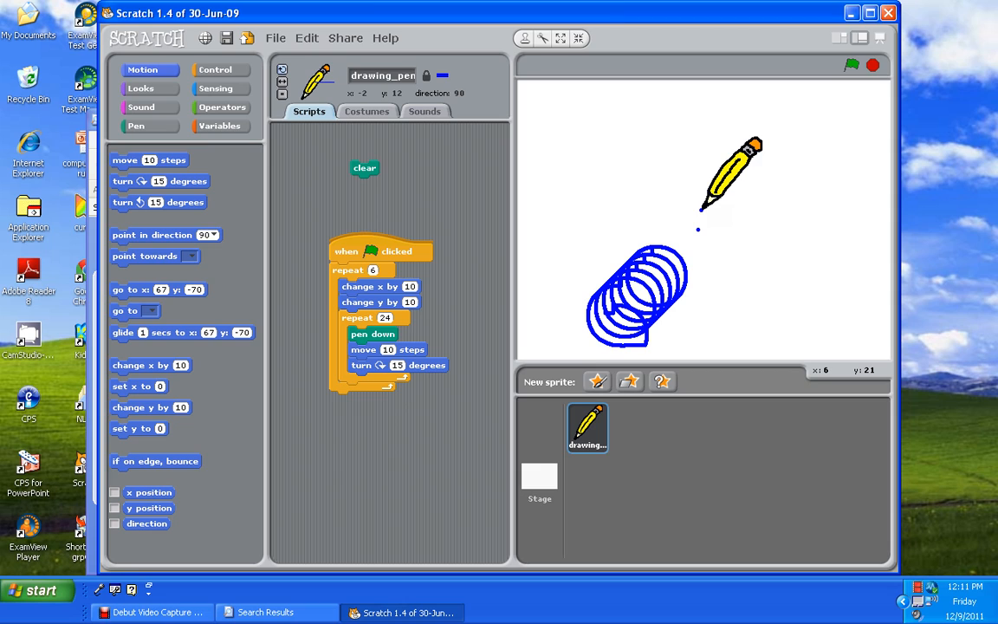
{"action": "mouse_move", "coordinate": [488, 189]}
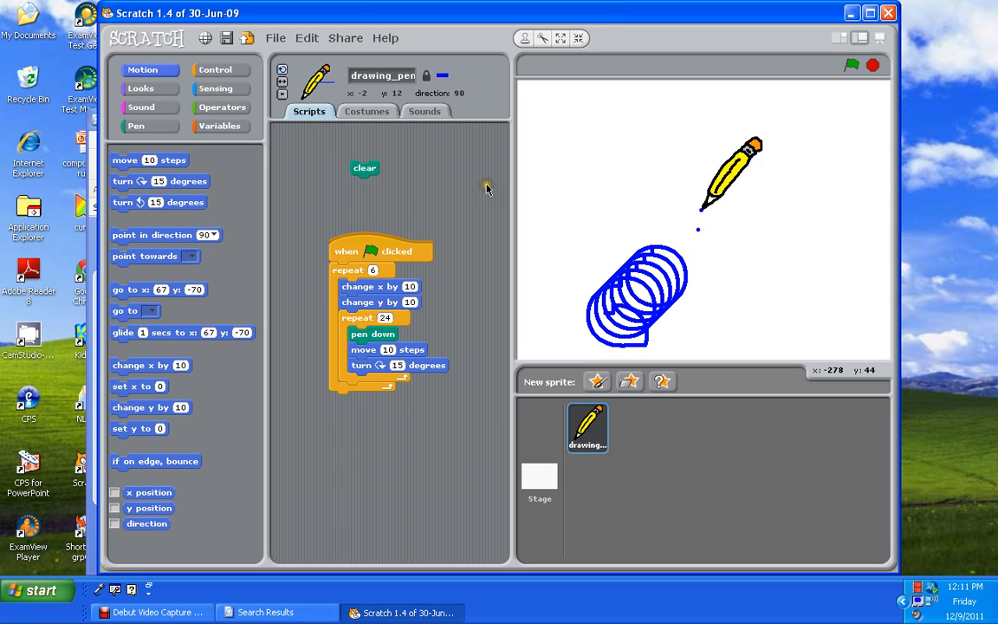
- Clear the pen drawing so only the pencil sprite remains on the stage
{"action": "left_click", "coordinate": [364, 166]}
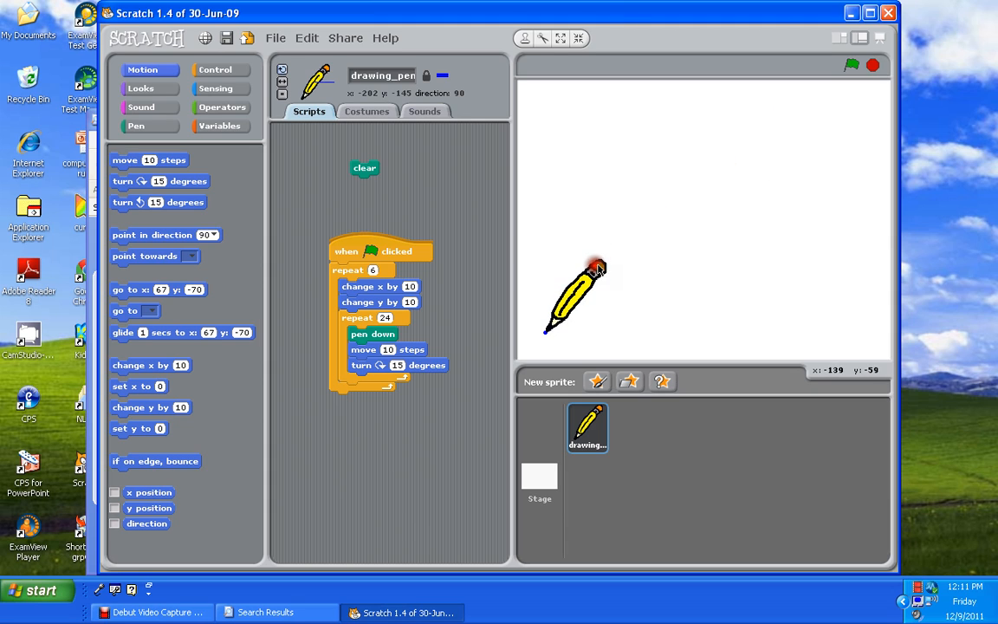
{"action": "mouse_move", "coordinate": [856, 277]}
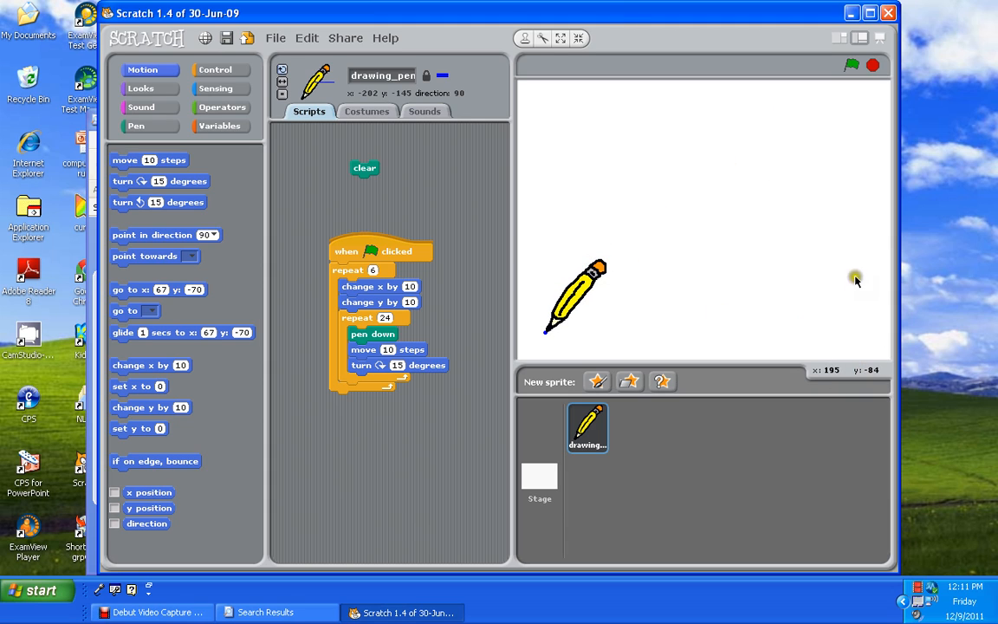
- Rerun the script repeatedly to redraw the blue circle chain from the lower left
{"action": "left_click", "coordinate": [852, 66]}
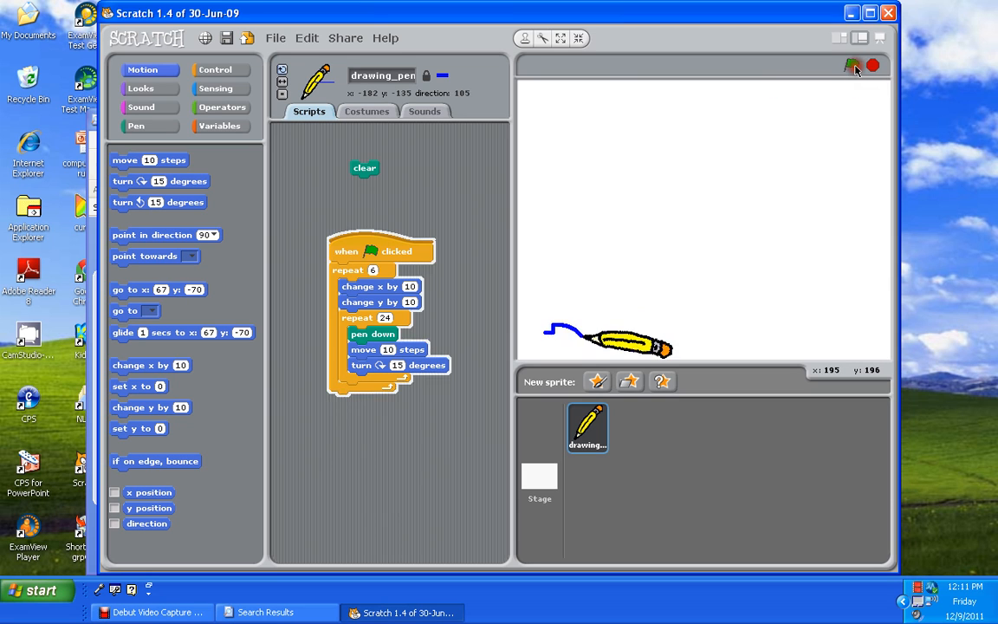
{"action": "left_click", "coordinate": [852, 66]}
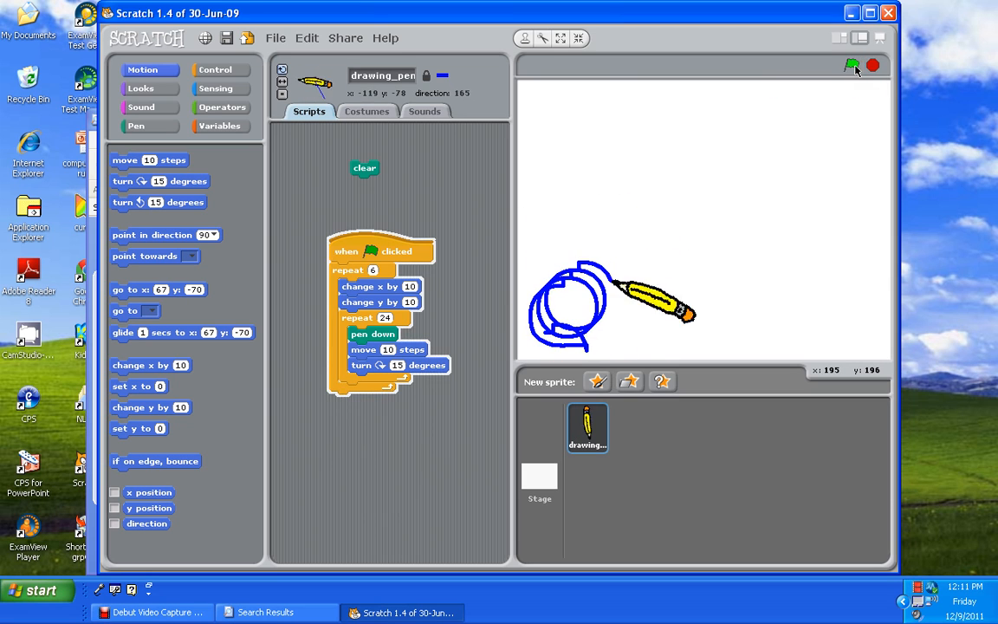
{"action": "left_click", "coordinate": [852, 66]}
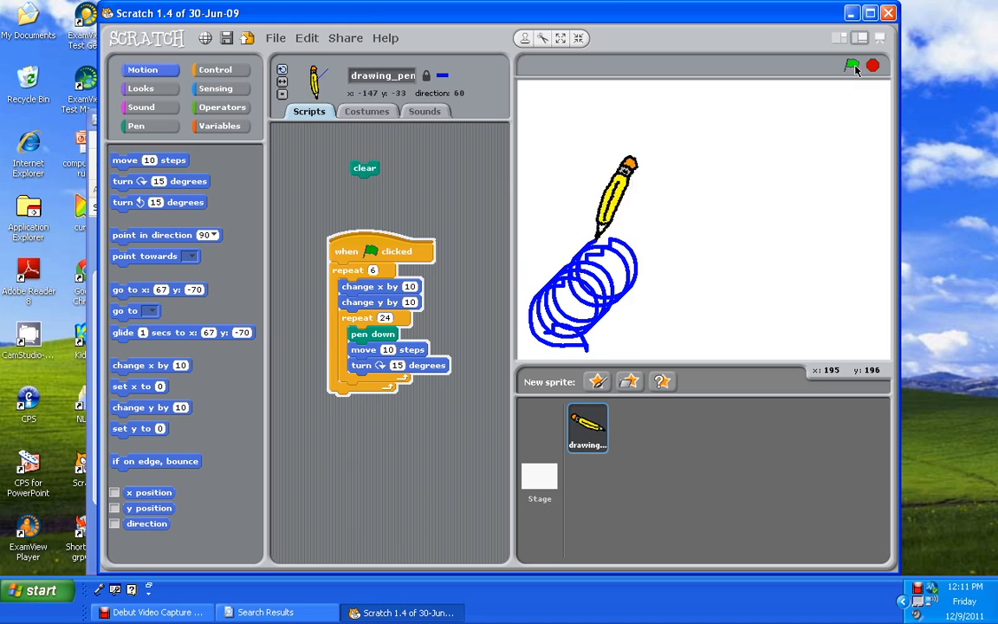
{"action": "left_click", "coordinate": [852, 66]}
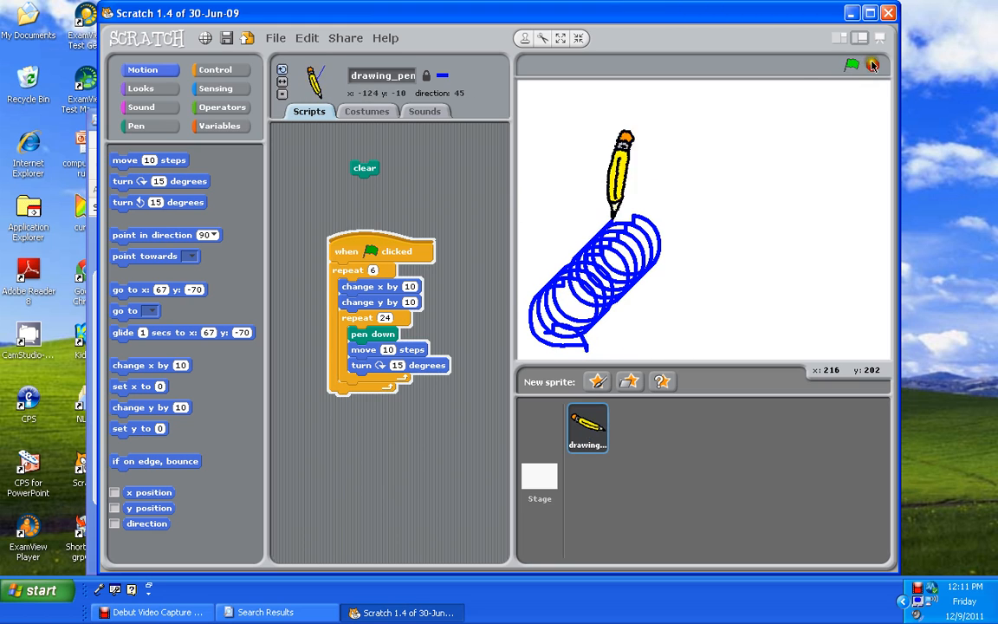
{"action": "left_click", "coordinate": [850, 66]}
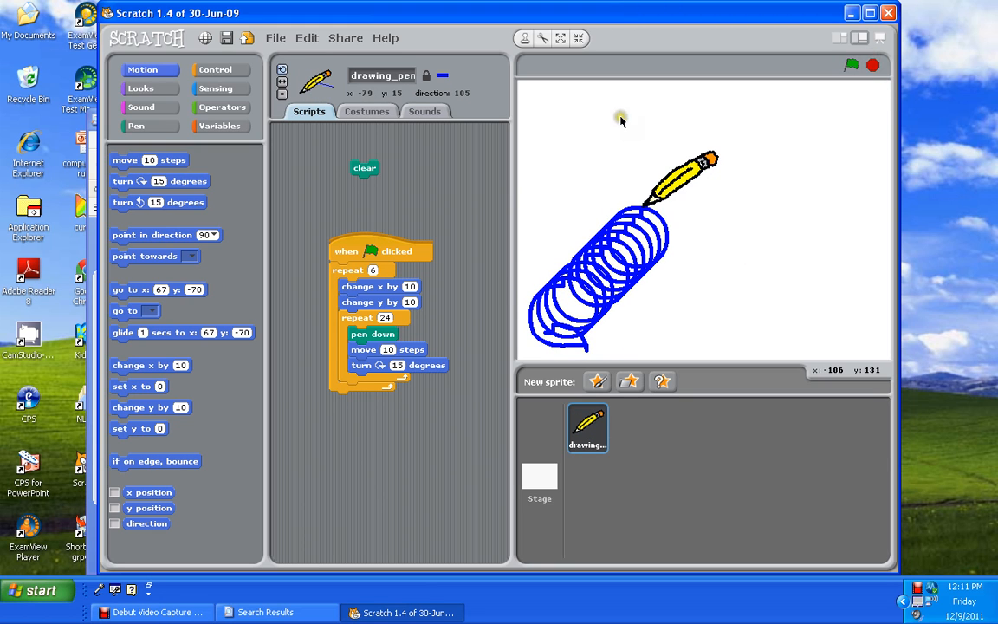
{"action": "left_click", "coordinate": [364, 166]}
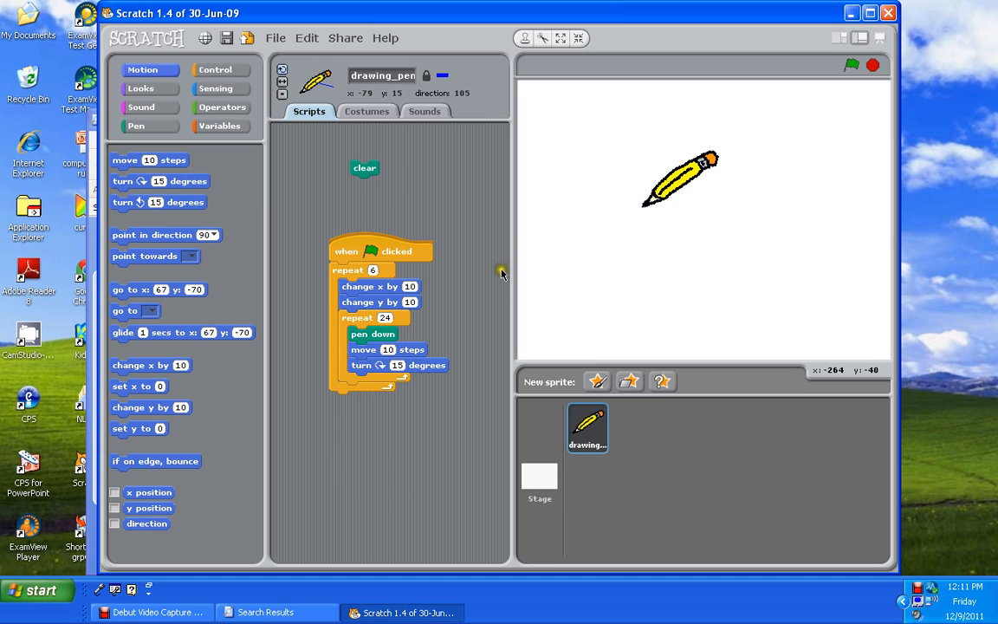
{"action": "mouse_move", "coordinate": [530, 357]}
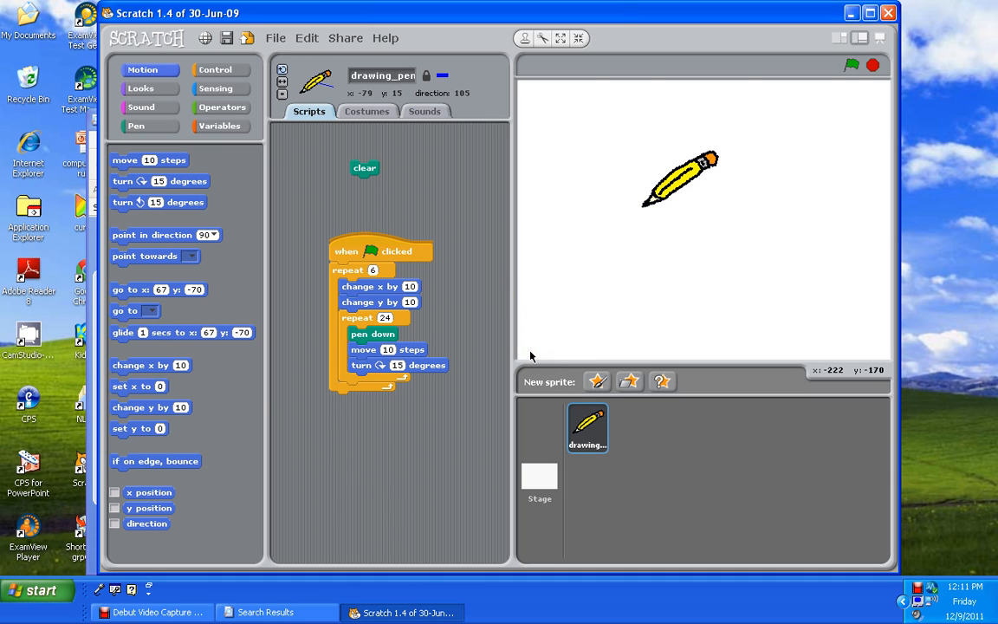
{"action": "mouse_move", "coordinate": [540, 329]}
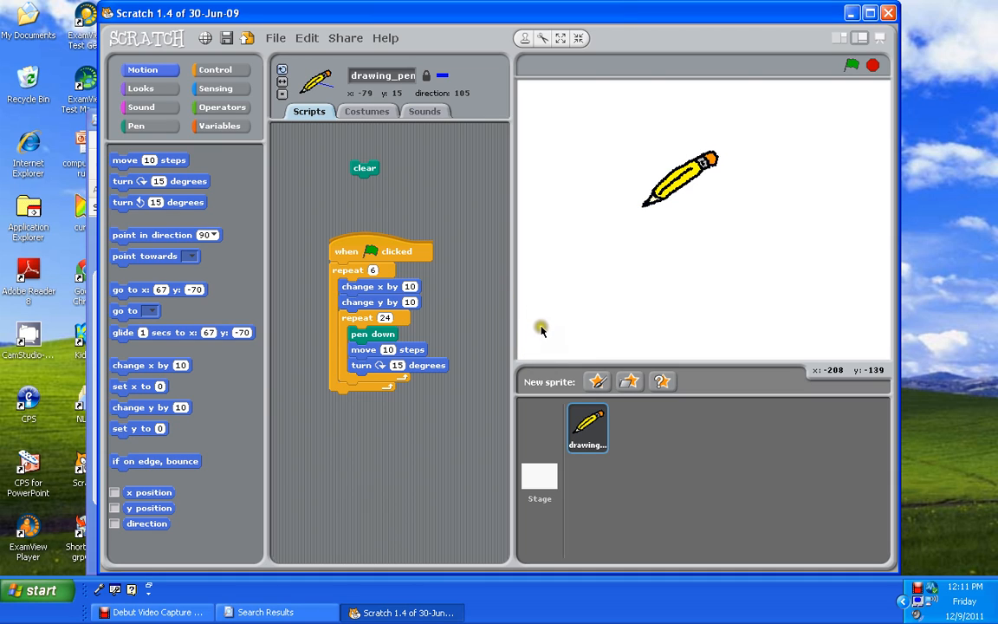
{"action": "mouse_move", "coordinate": [561, 298]}
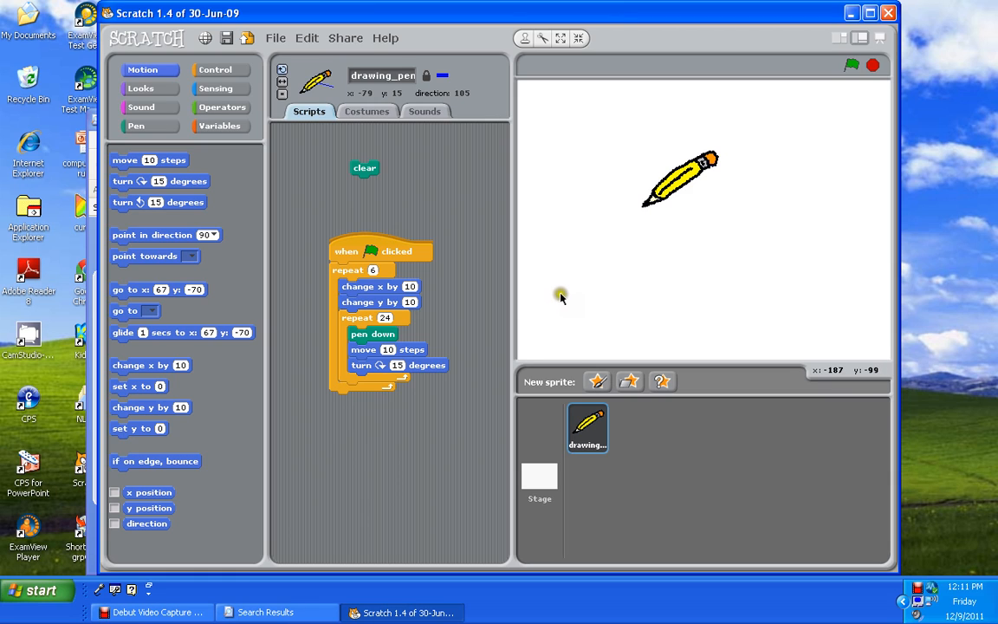
{"action": "mouse_move", "coordinate": [589, 270]}
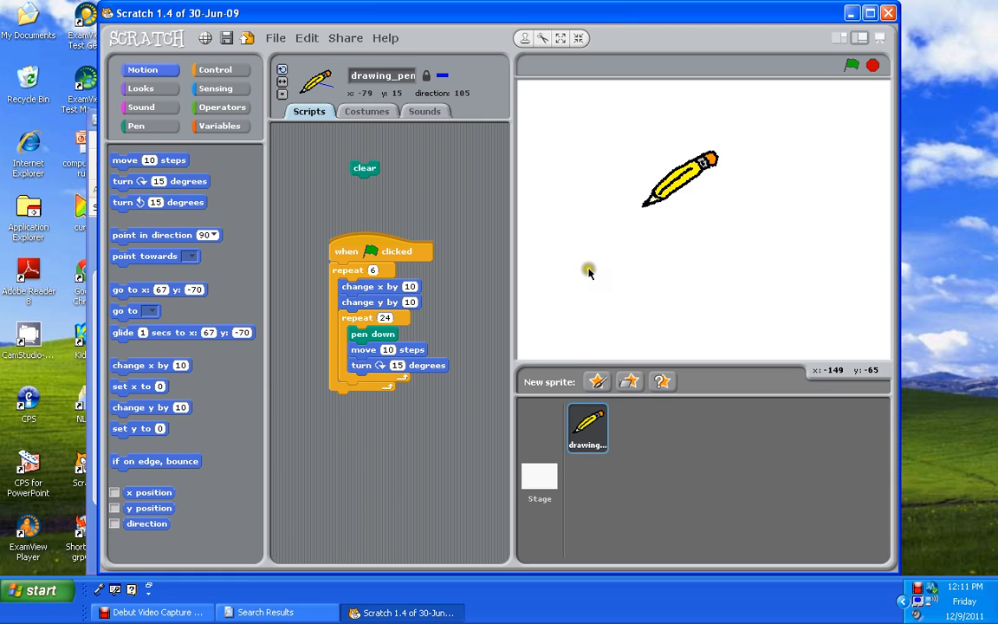
{"action": "mouse_move", "coordinate": [610, 239]}
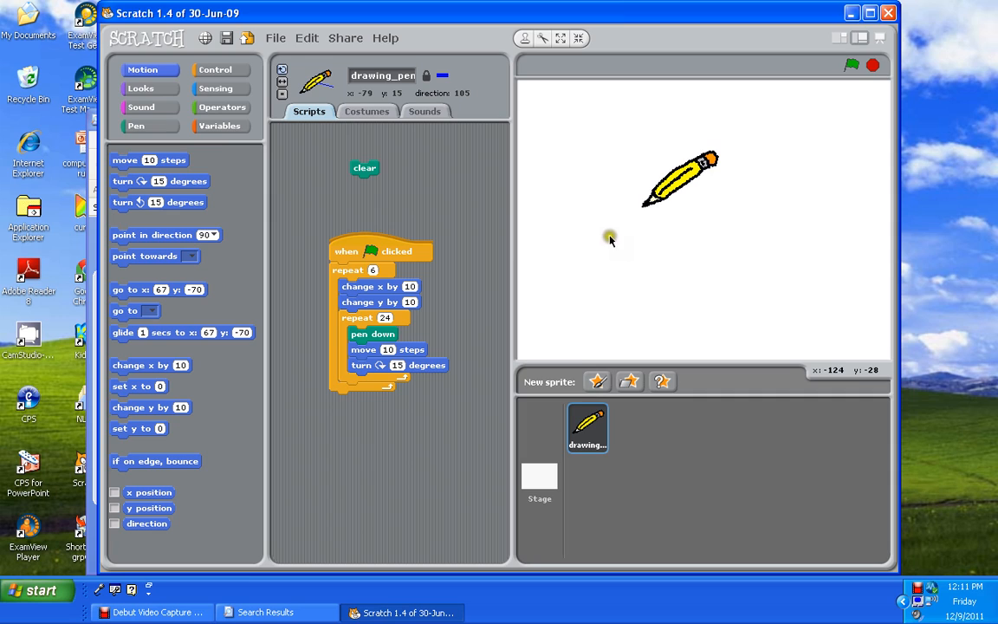
{"action": "mouse_move", "coordinate": [634, 198]}
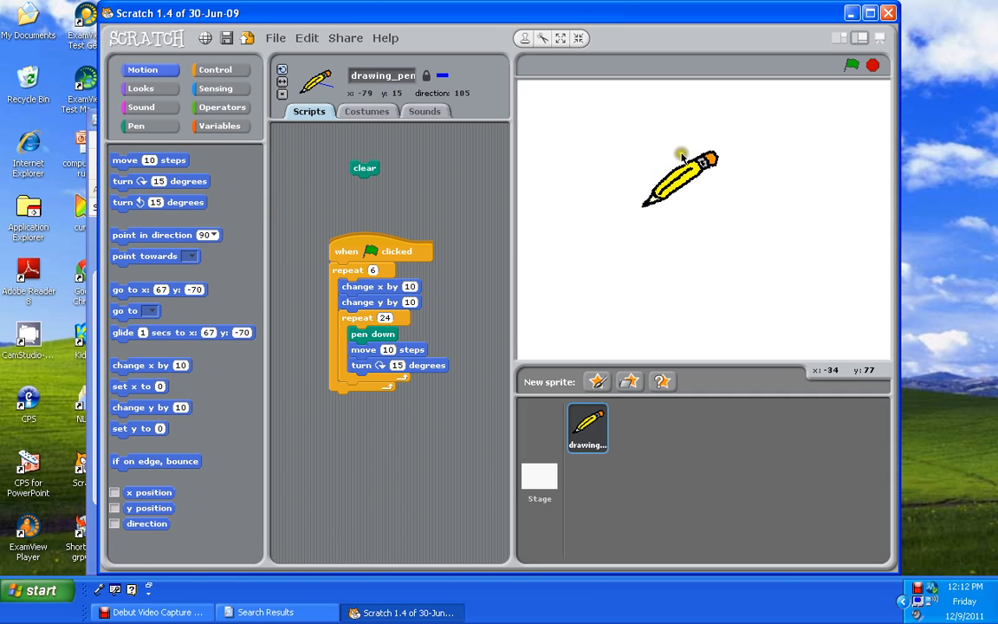
{"action": "mouse_move", "coordinate": [741, 134]}
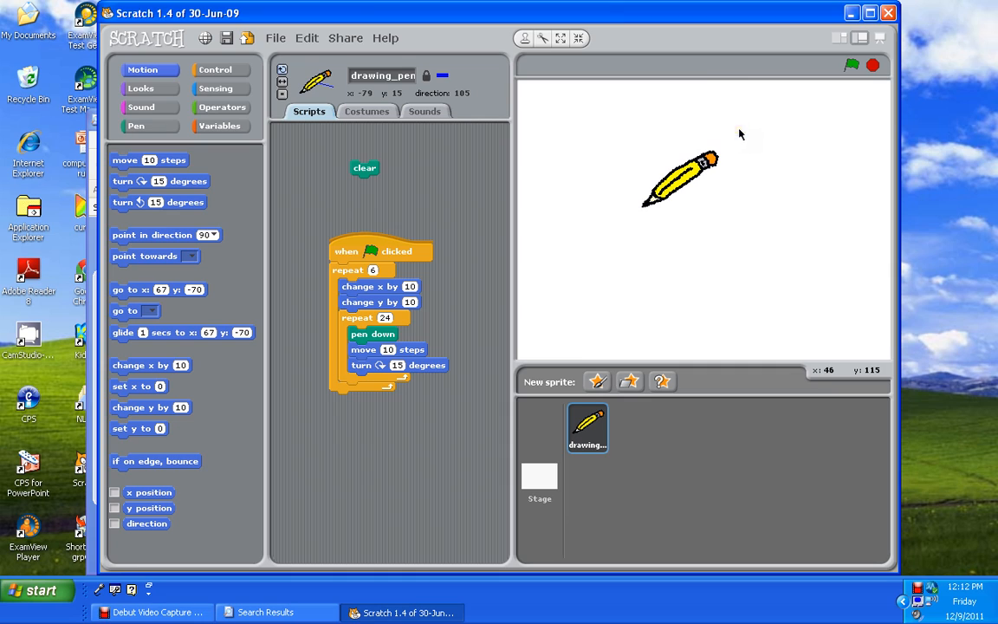
{"action": "mouse_move", "coordinate": [795, 130]}
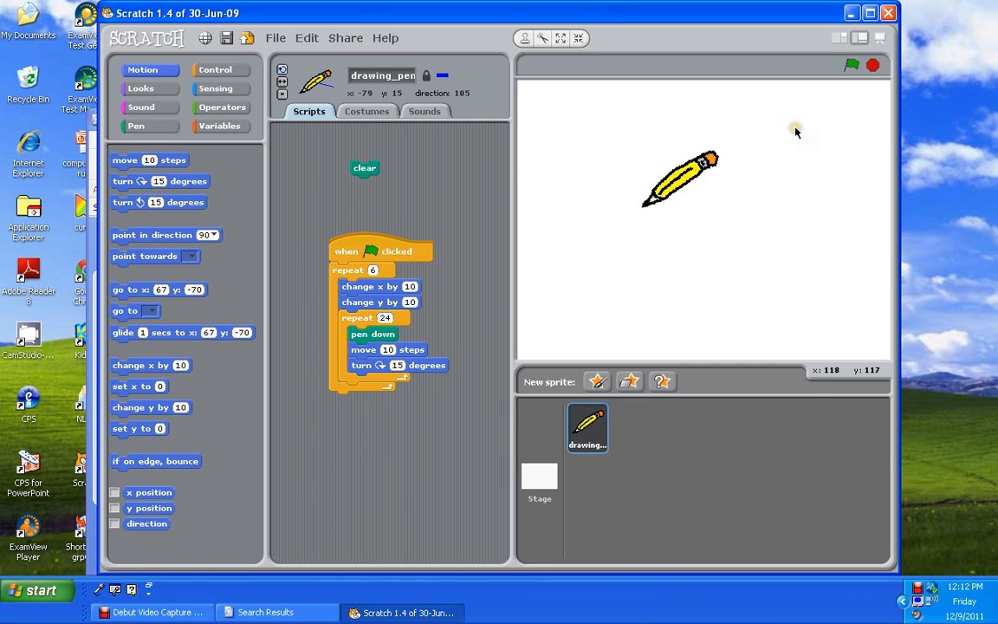
{"action": "mouse_move", "coordinate": [821, 214]}
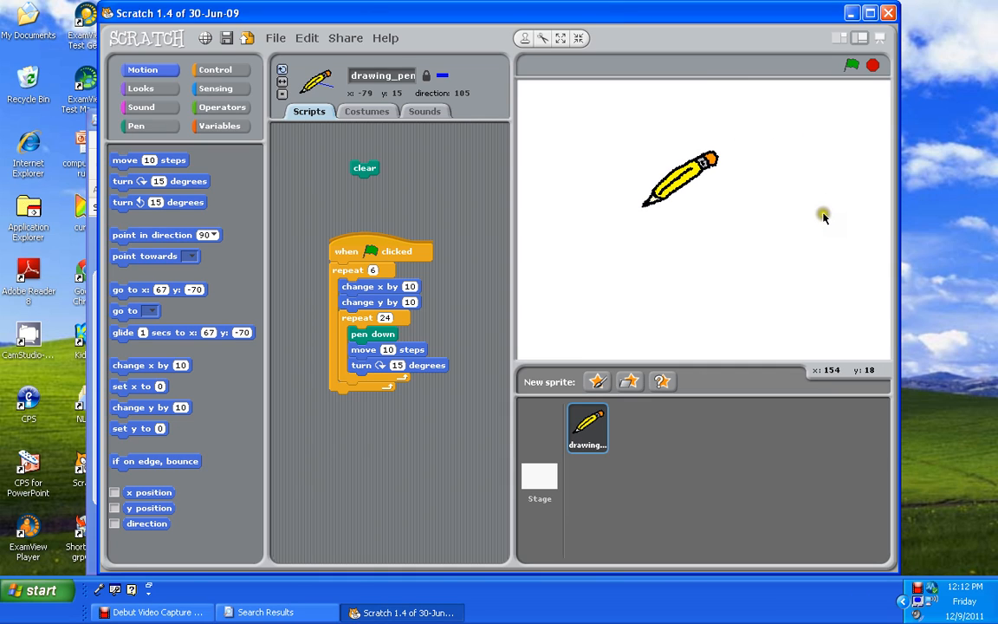
{"action": "mouse_move", "coordinate": [831, 313]}
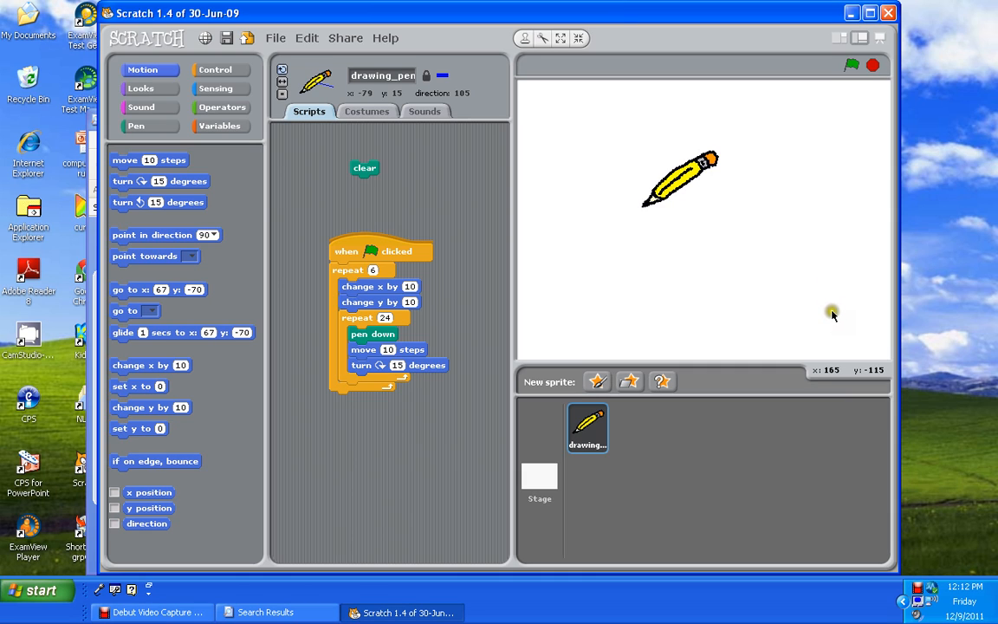
{"action": "mouse_move", "coordinate": [835, 320]}
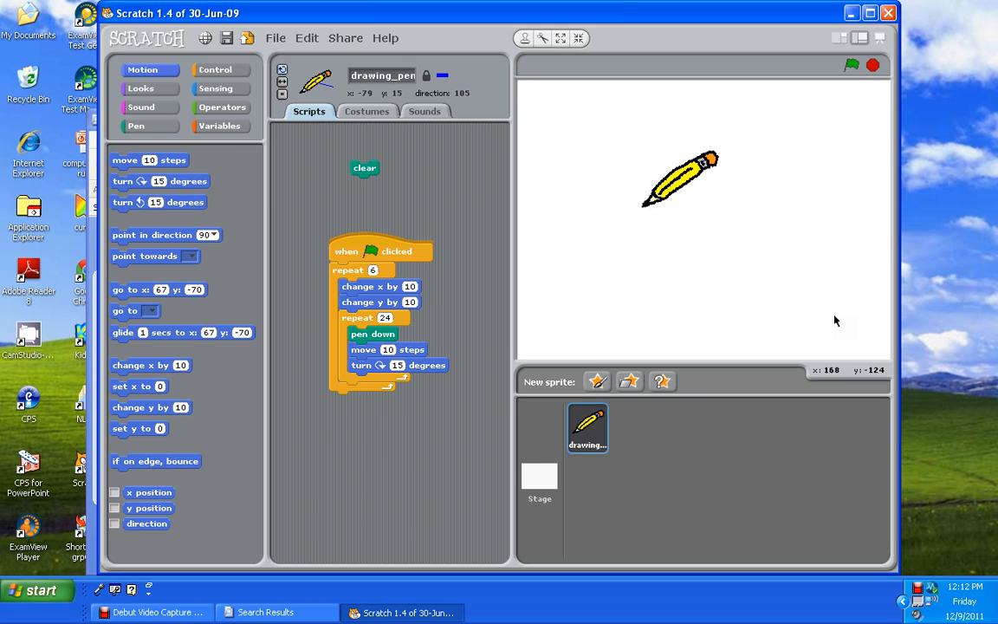
{"action": "mouse_move", "coordinate": [804, 380]}
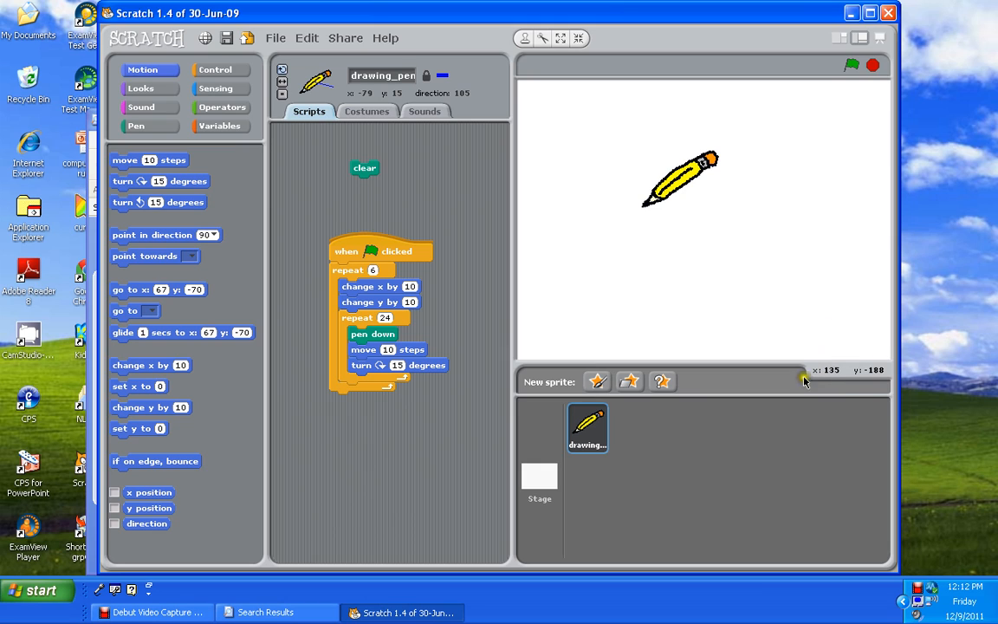
{"action": "mouse_move", "coordinate": [856, 378]}
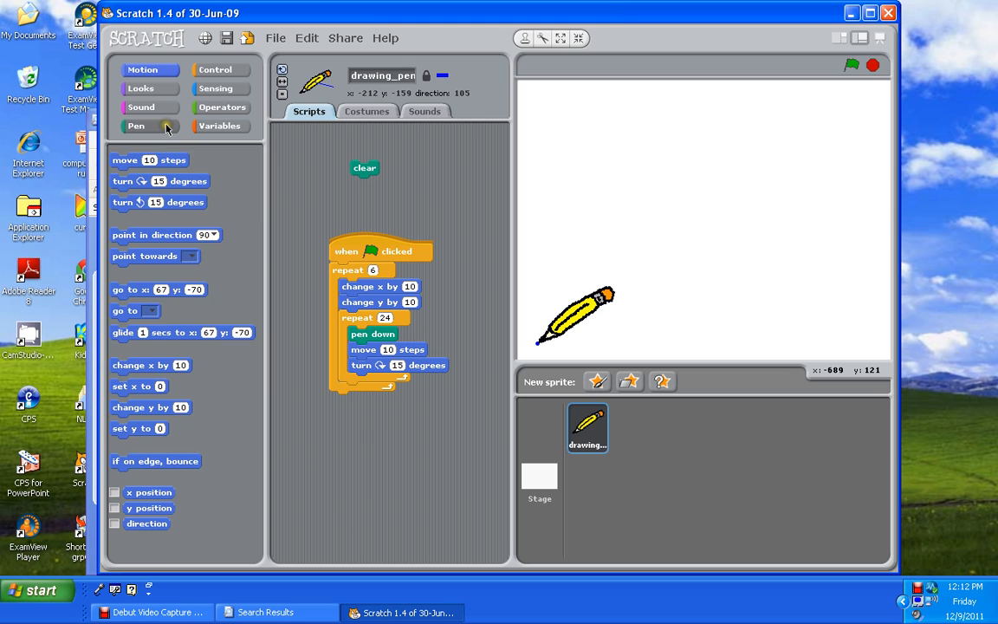
- Show the Pen category to reach the change pen color by 10 block
{"action": "left_click", "coordinate": [135, 125]}
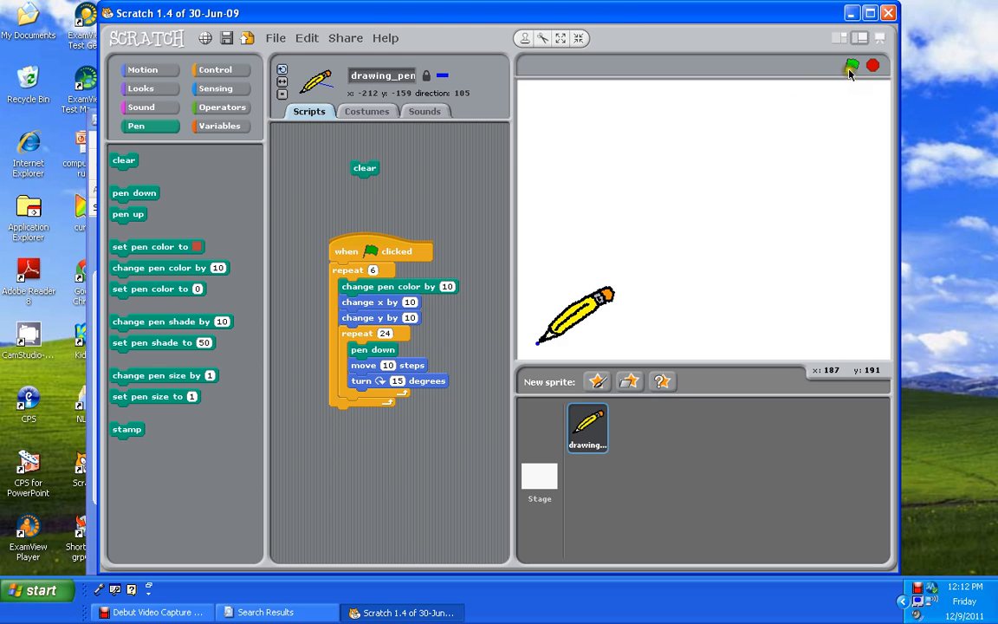
- Run the script four times to grow a long rainbow-coloured circle spiral
{"action": "left_click", "coordinate": [852, 66]}
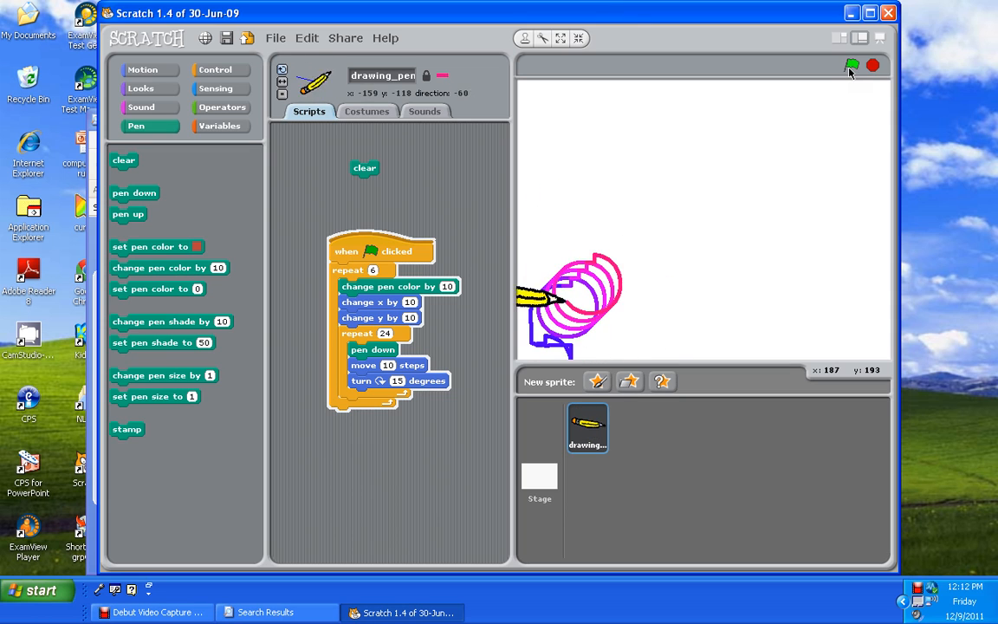
{"action": "left_click", "coordinate": [852, 65]}
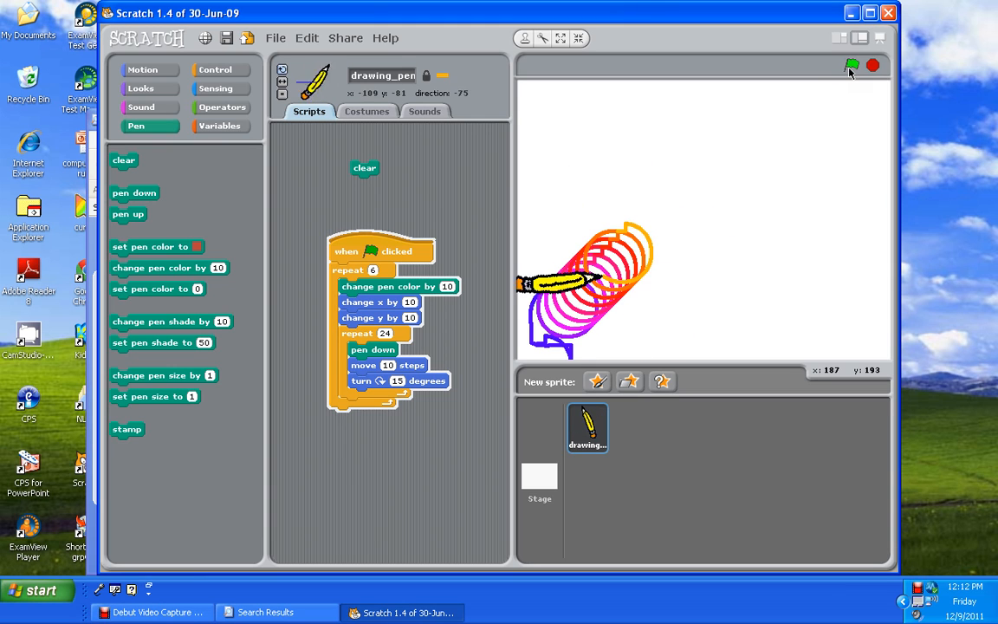
{"action": "left_click", "coordinate": [852, 66]}
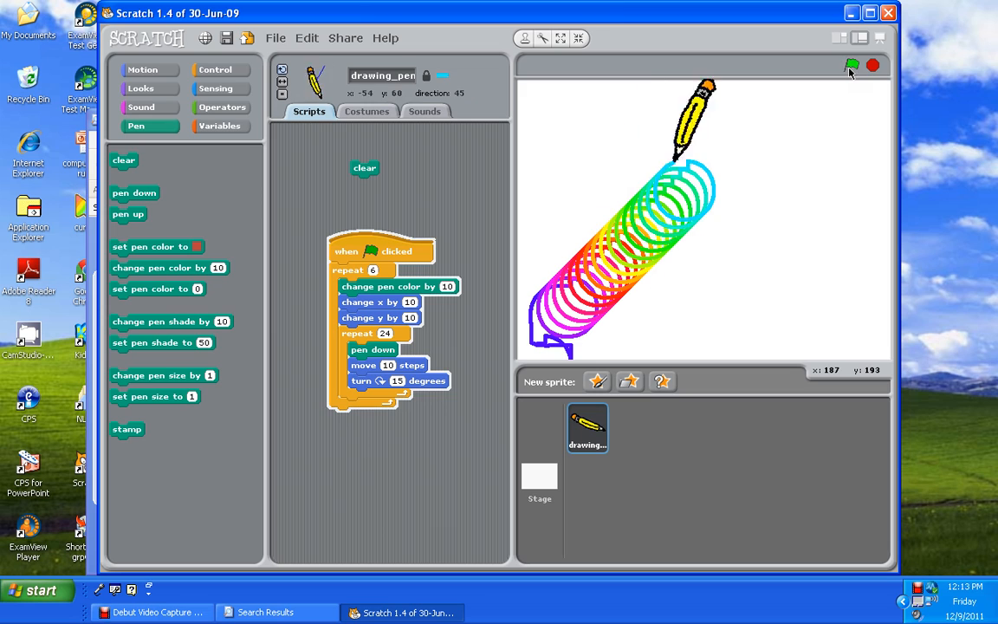
{"action": "left_click", "coordinate": [852, 65]}
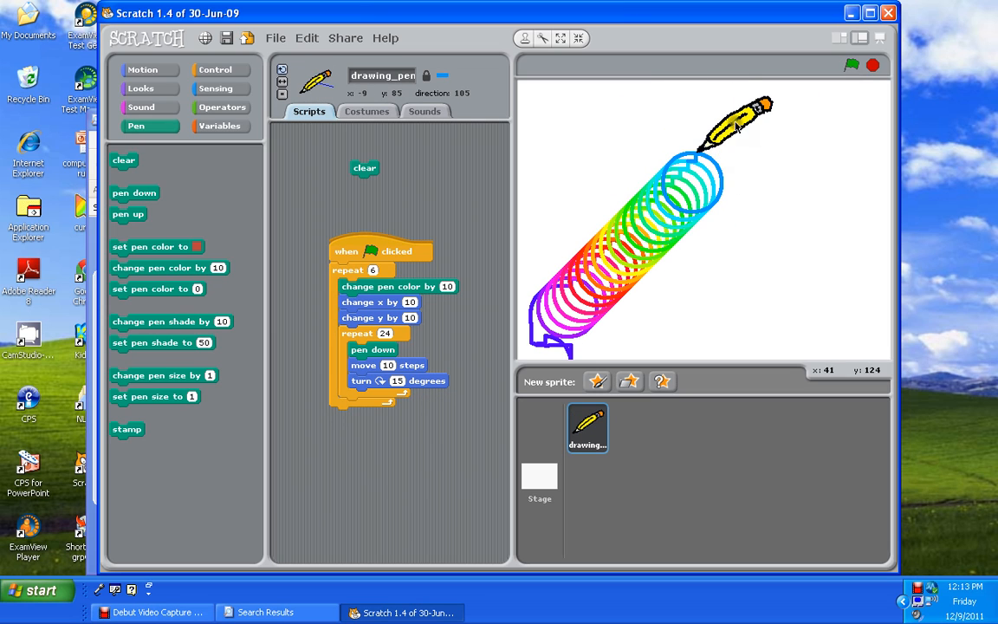
- Move the pencil to the lower right and run the script for a shorter rainbow spiral
{"action": "left_click_drag", "start_coordinate": [736, 124], "coordinate": [736, 298]}
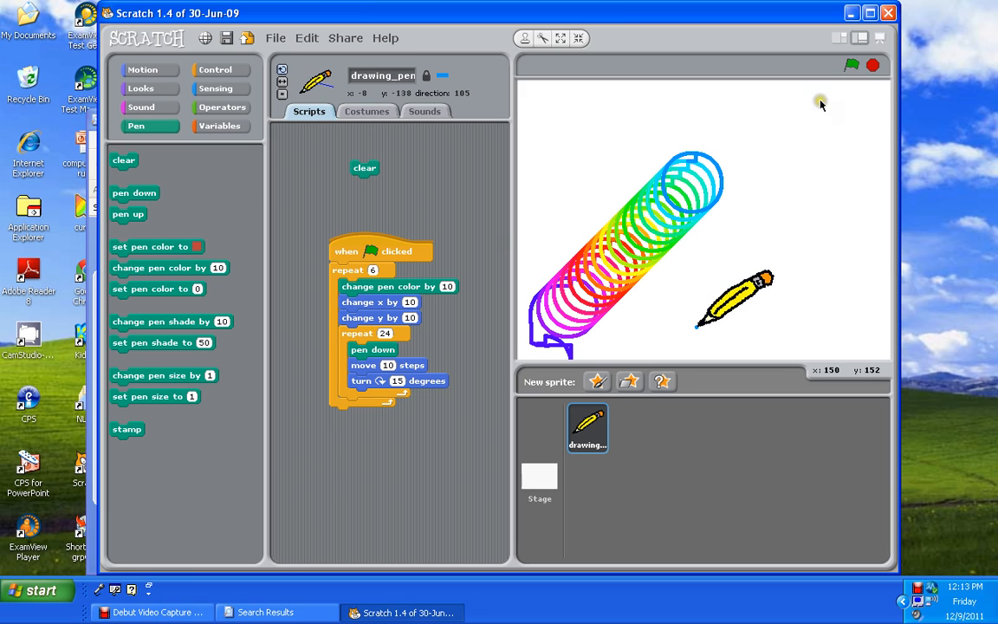
{"action": "left_click", "coordinate": [852, 66]}
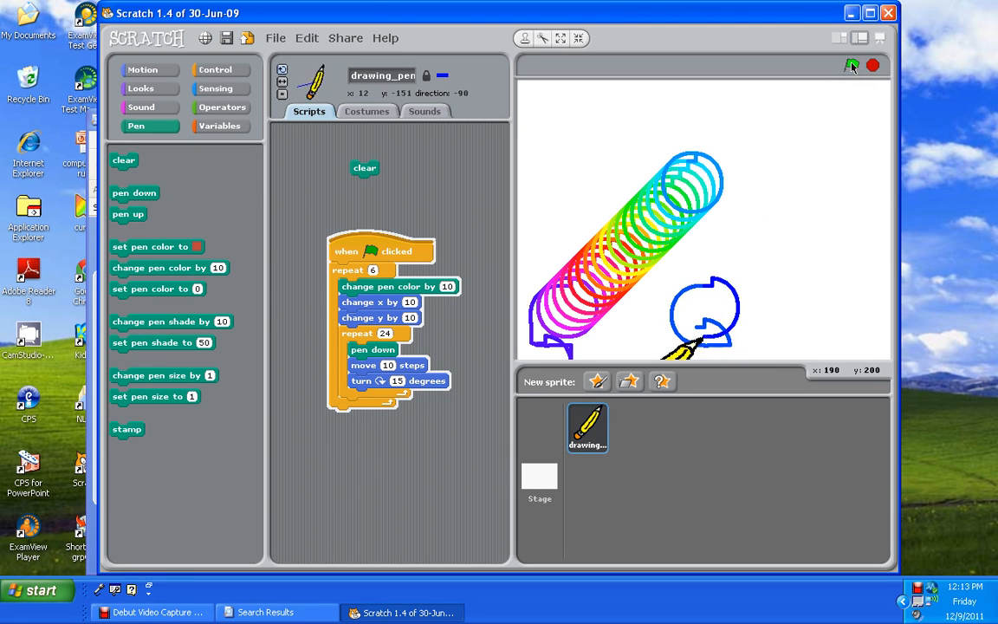
{"action": "left_click", "coordinate": [852, 66]}
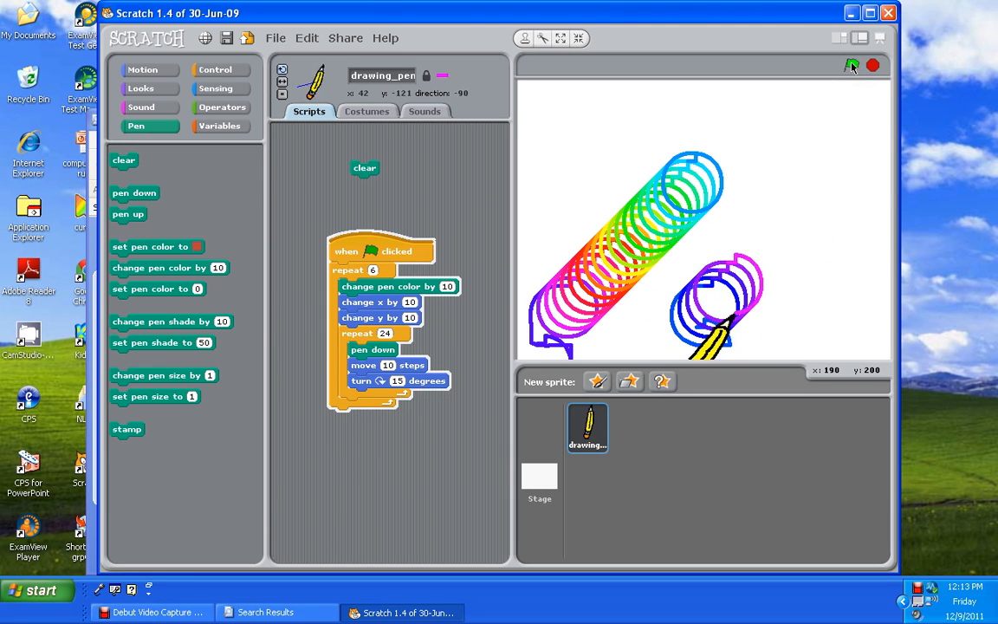
{"action": "left_click", "coordinate": [852, 66]}
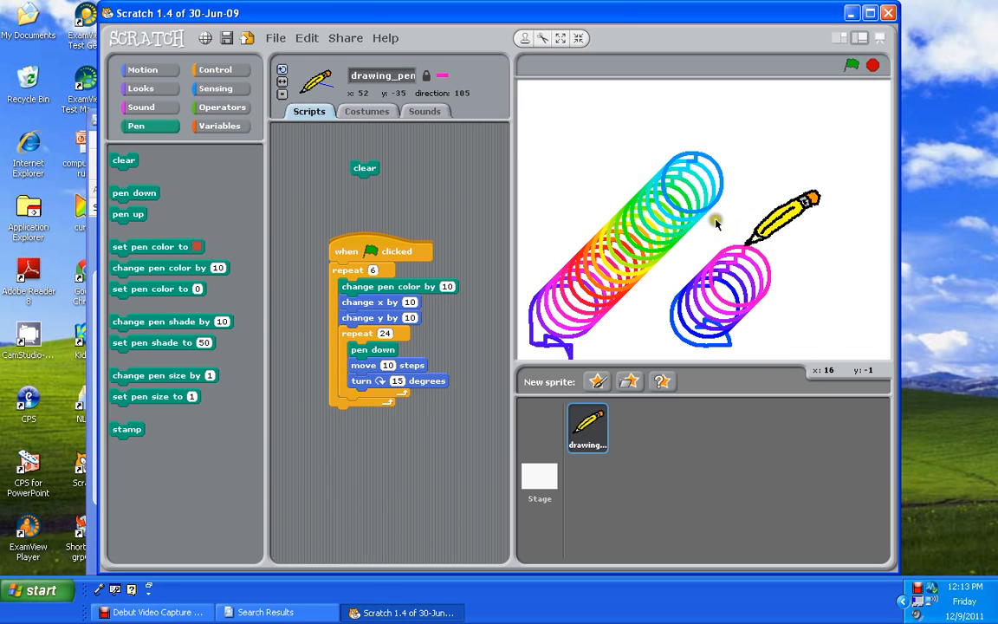
{"action": "mouse_move", "coordinate": [184, 190]}
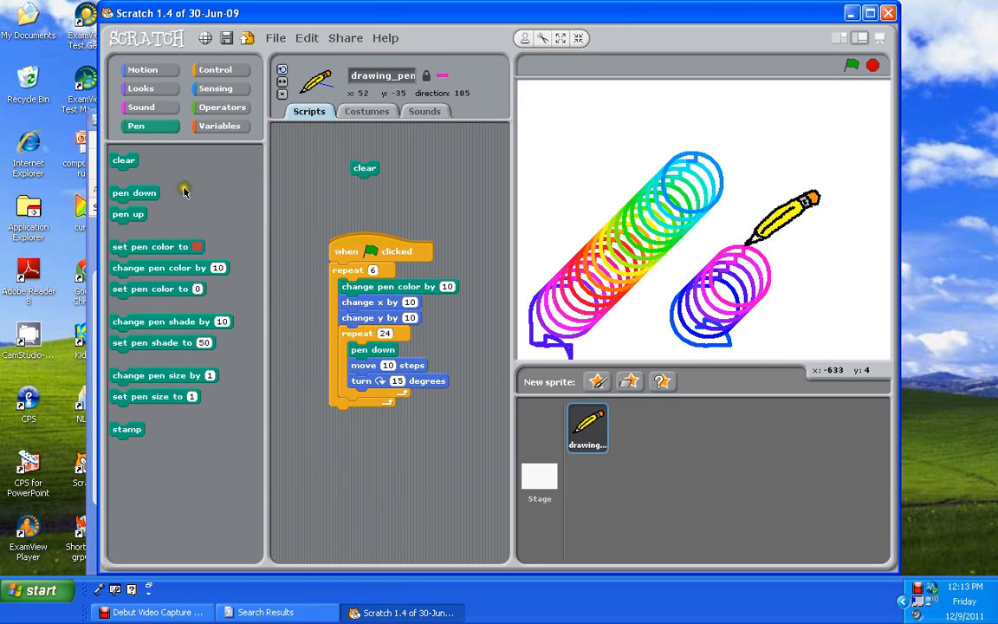
{"action": "mouse_move", "coordinate": [130, 350]}
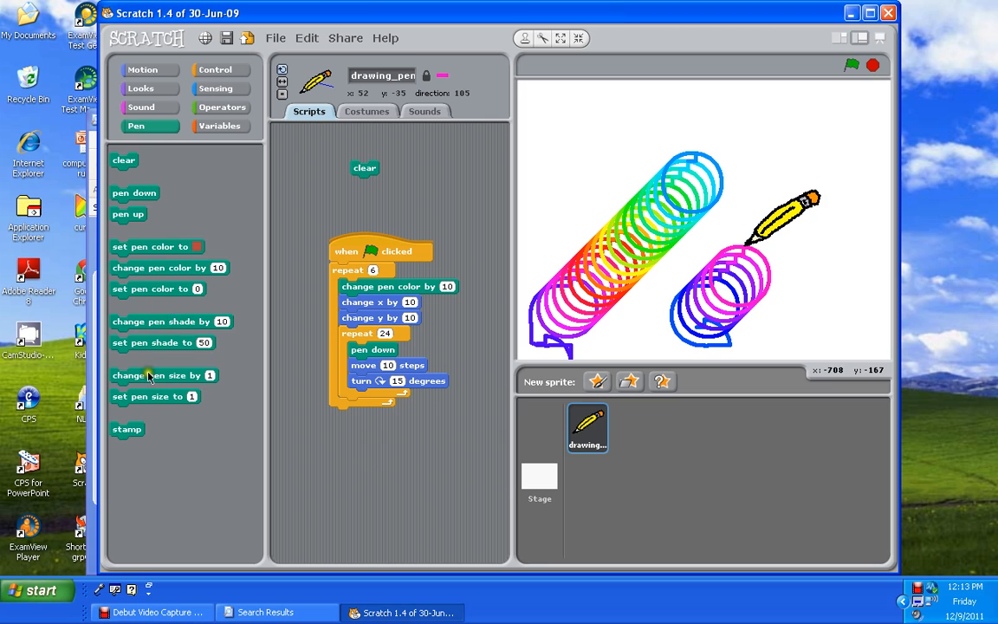
{"action": "mouse_move", "coordinate": [121, 436]}
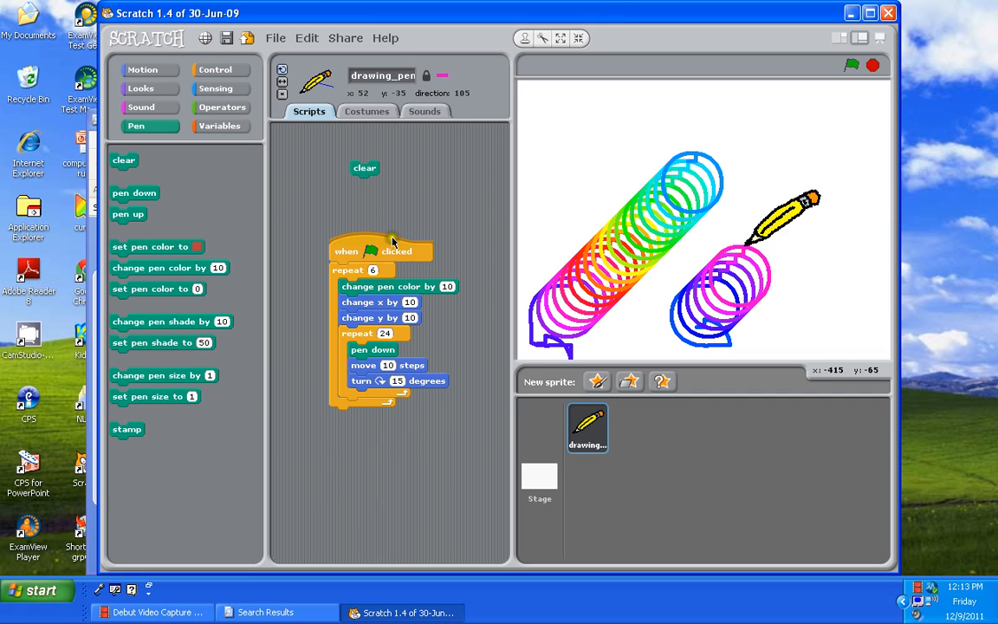
{"action": "mouse_move", "coordinate": [395, 233]}
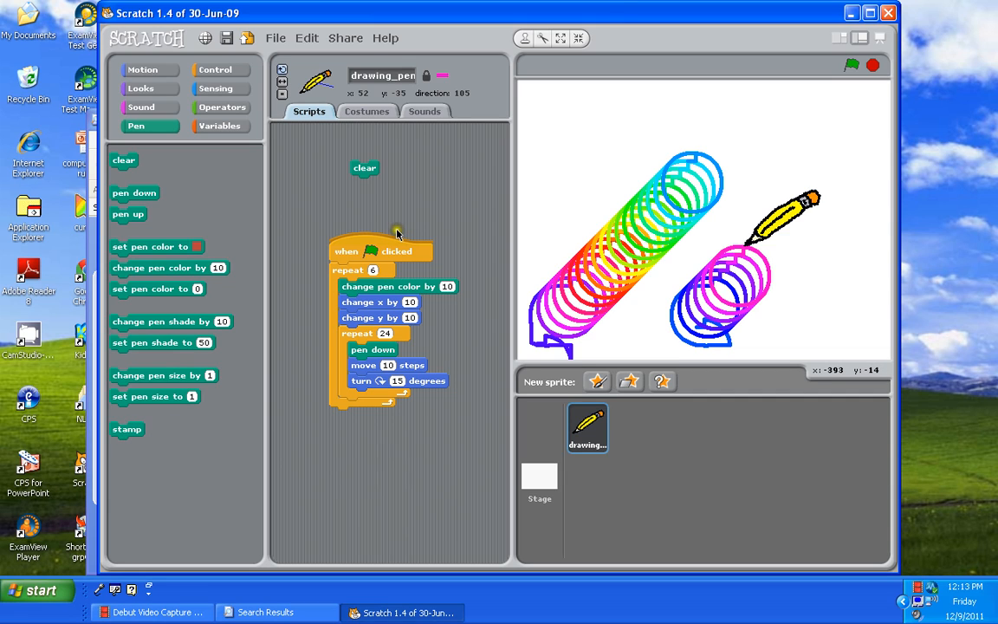
{"action": "mouse_move", "coordinate": [581, 187]}
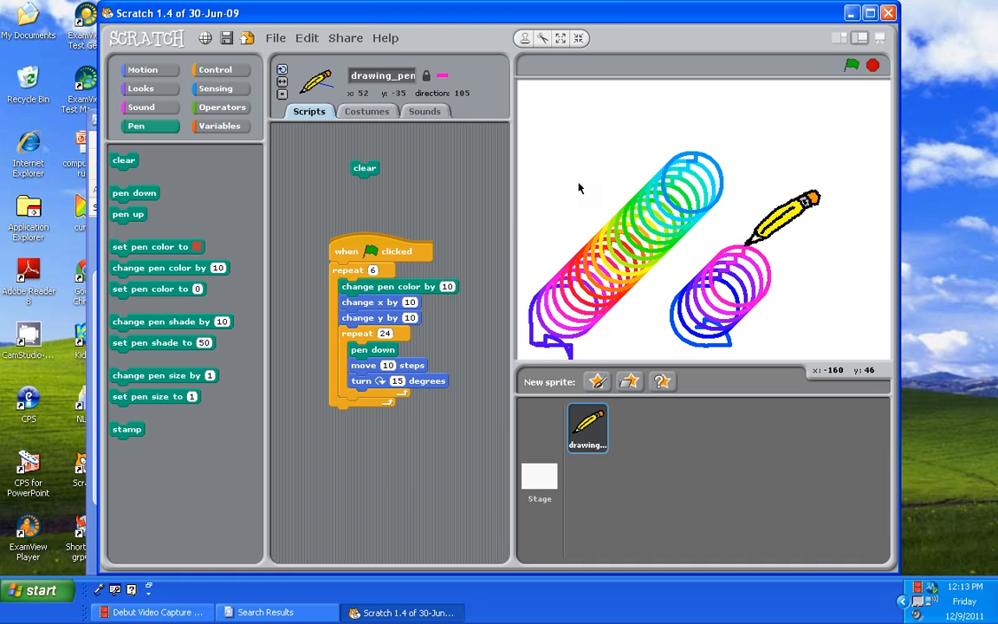